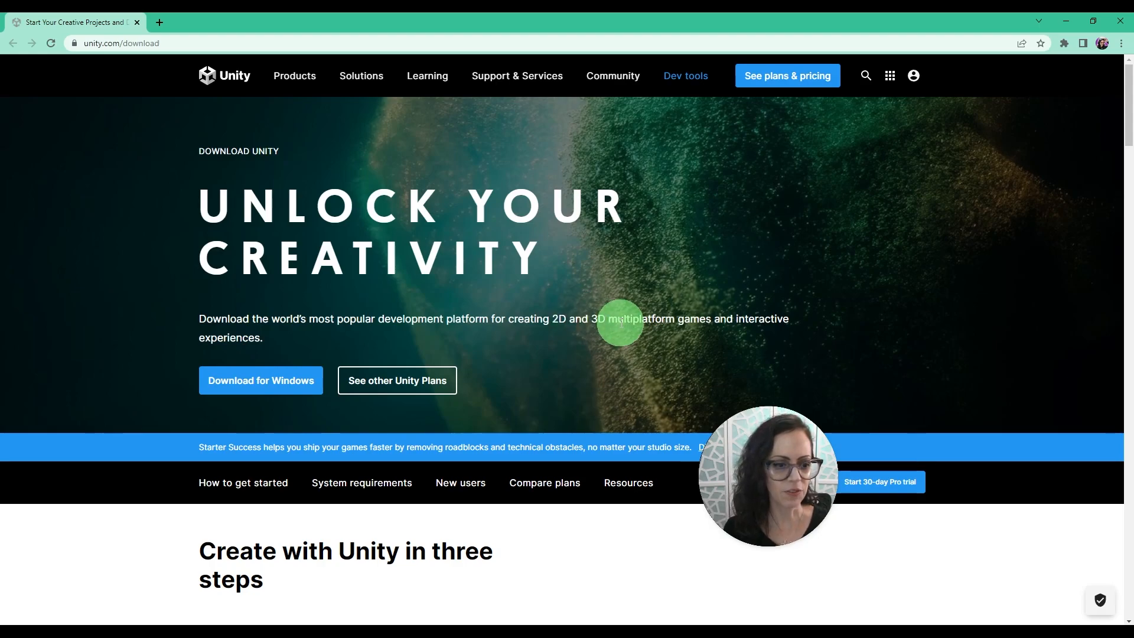
Step: Scroll the unity.com/download page to the 'Create with Unity in three steps' section
{"action": "scroll", "scroll_direction": "down", "scroll_amount": 3}
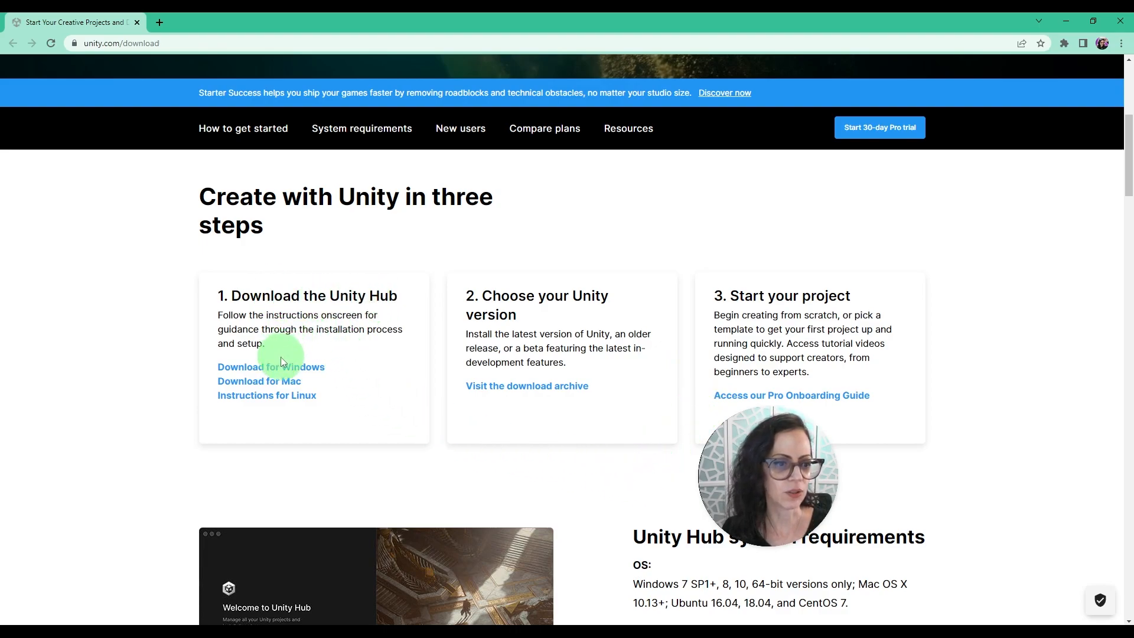
{"action": "mouse_move", "coordinate": [283, 401]}
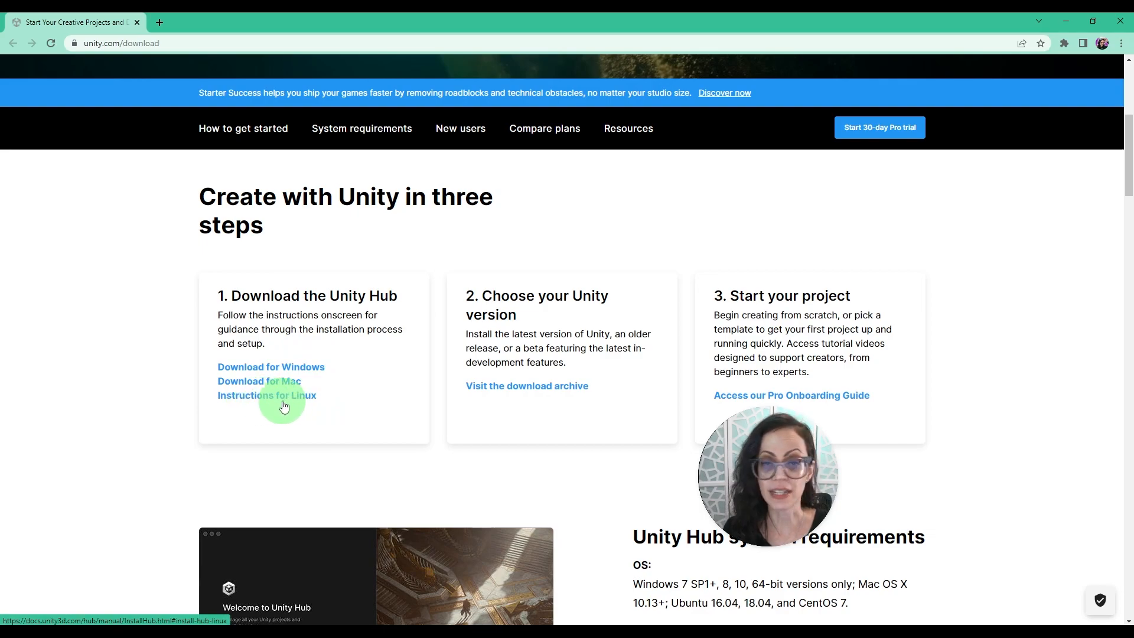
{"action": "mouse_move", "coordinate": [326, 402]}
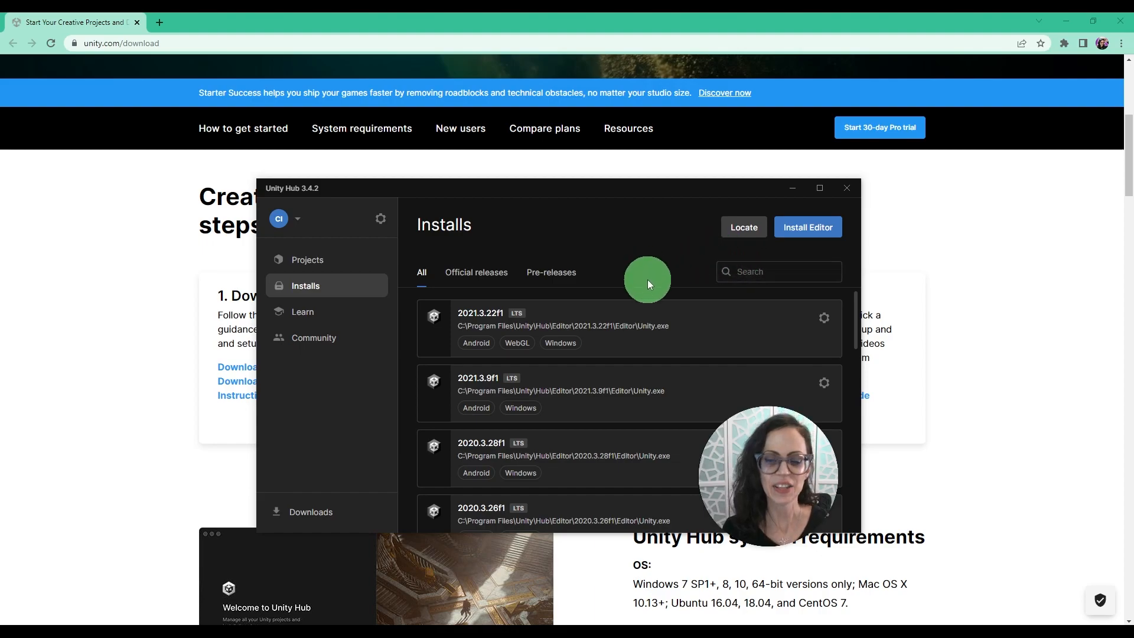
{"action": "mouse_move", "coordinate": [650, 260]}
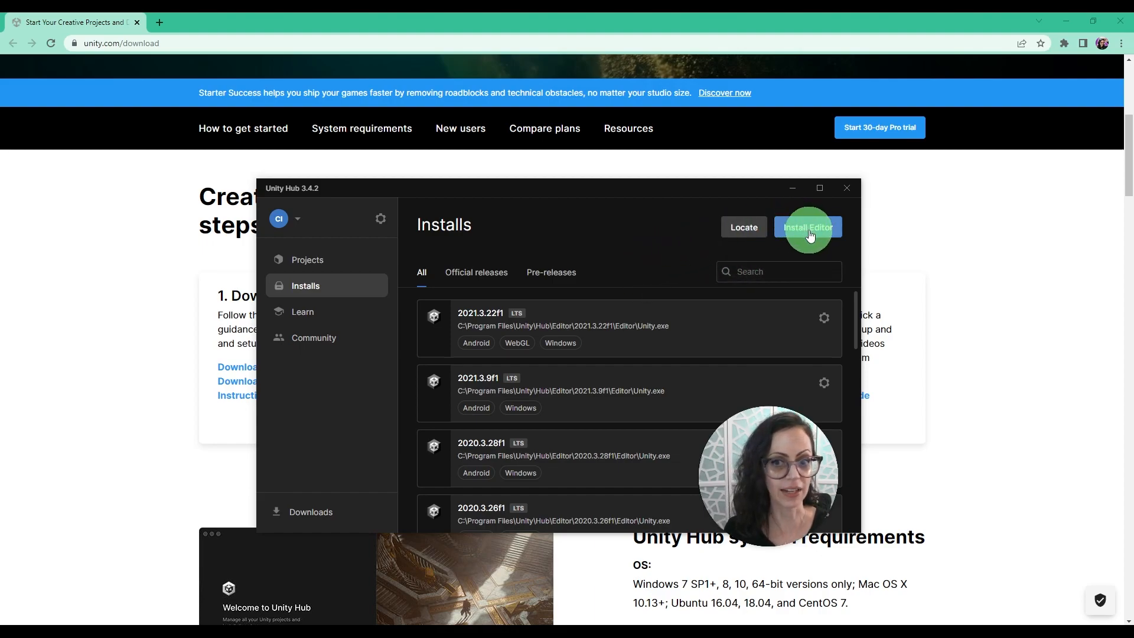
Step: Follow Install Editor's Archive tab to the 'download archive' link in the browser
{"action": "left_click", "coordinate": [808, 226]}
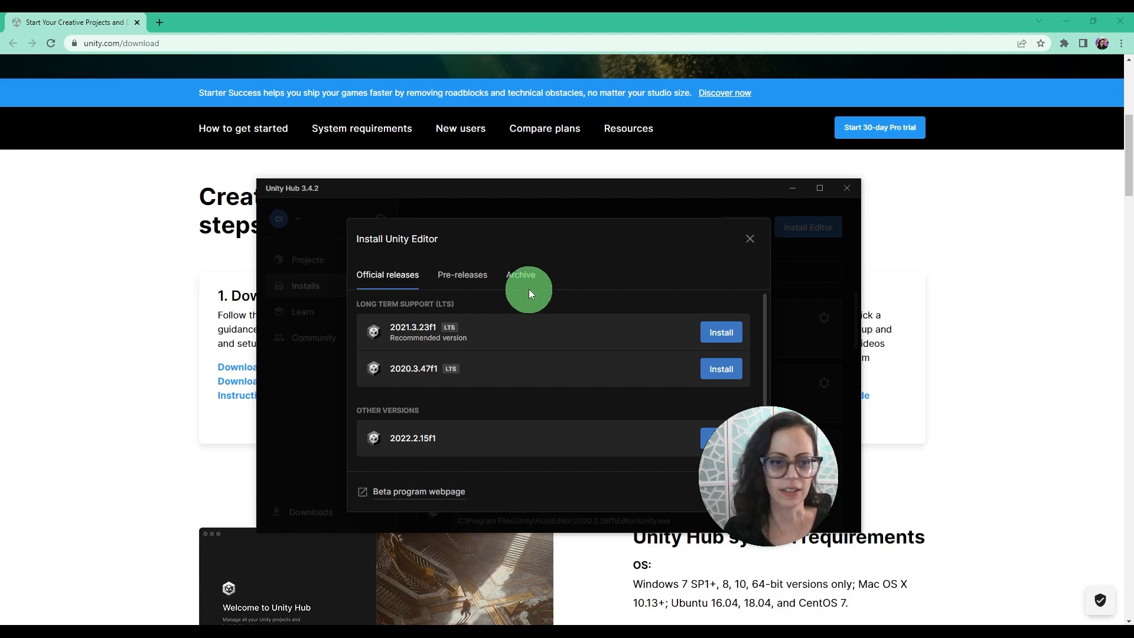
{"action": "left_click", "coordinate": [520, 274]}
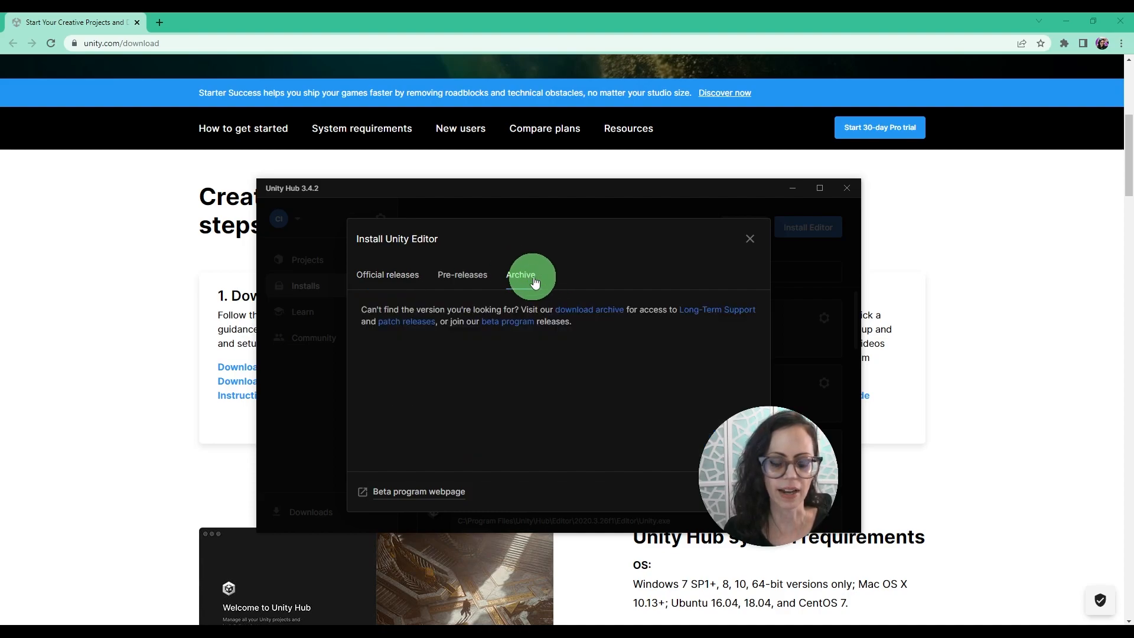
{"action": "left_click", "coordinate": [520, 275]}
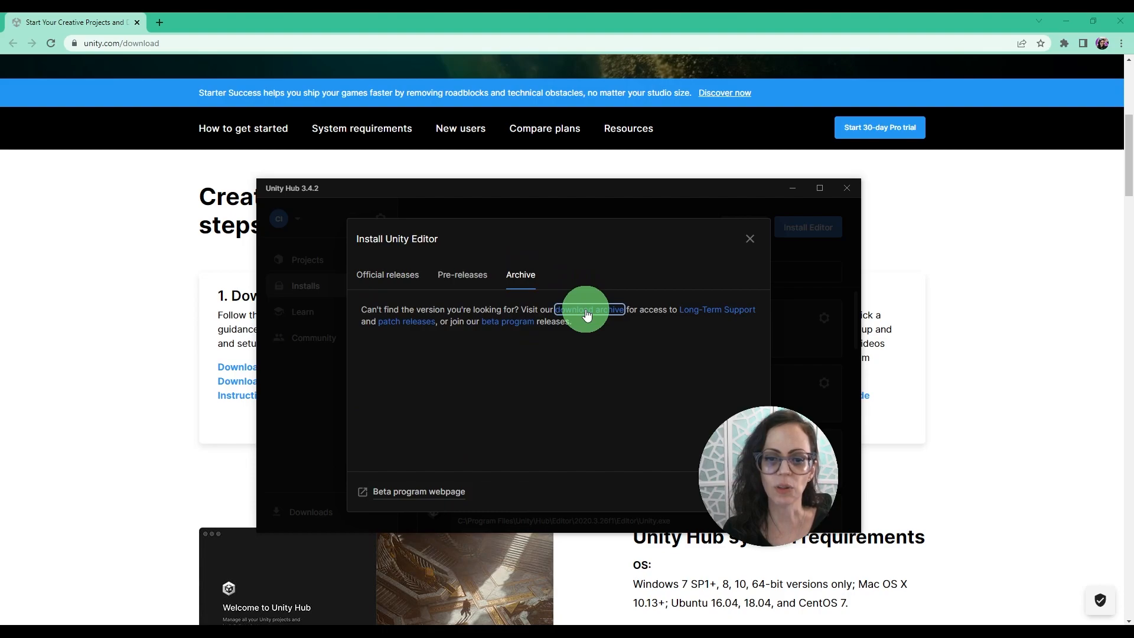
{"action": "left_click", "coordinate": [586, 309]}
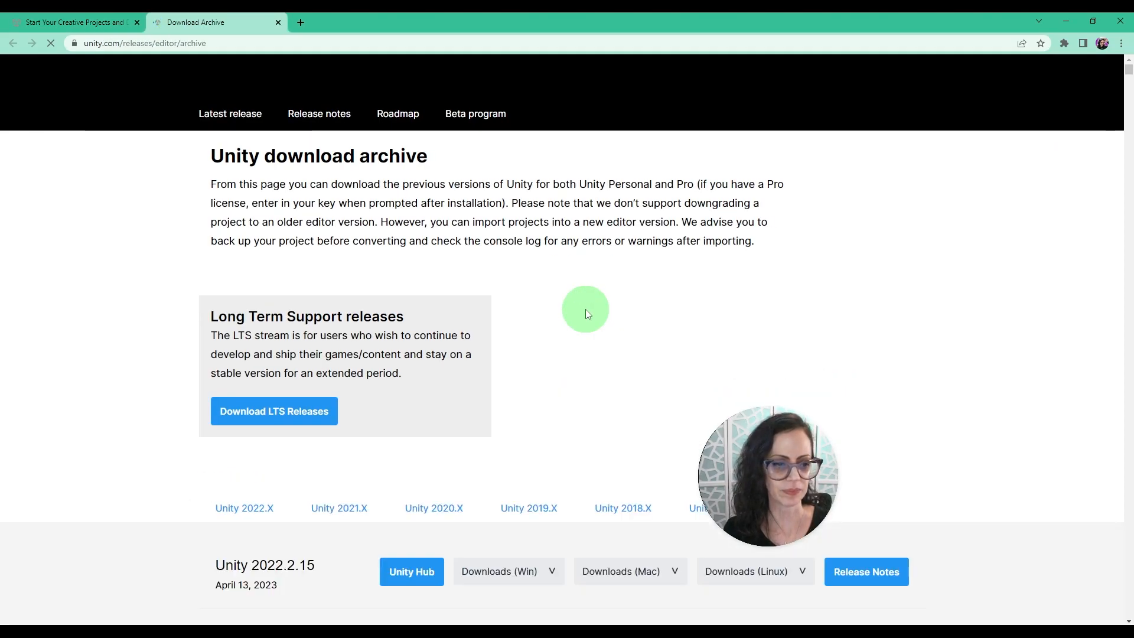
Step: Scroll the download archive and select the Unity 2021.X tab
{"action": "scroll", "scroll_direction": "down", "scroll_amount": 3}
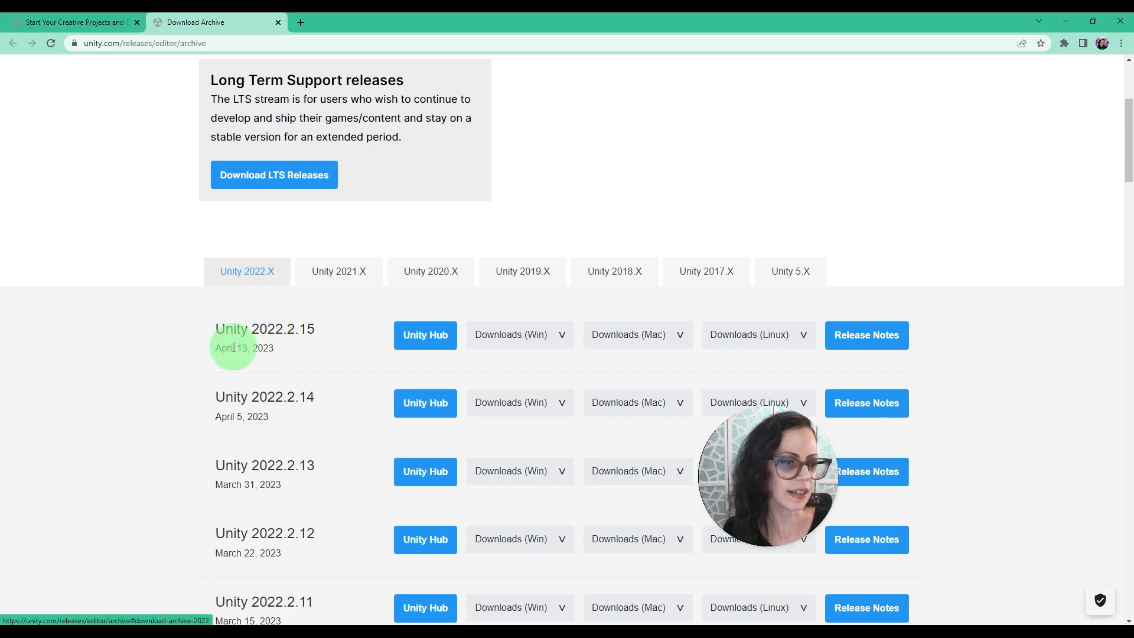
{"action": "mouse_move", "coordinate": [313, 355]}
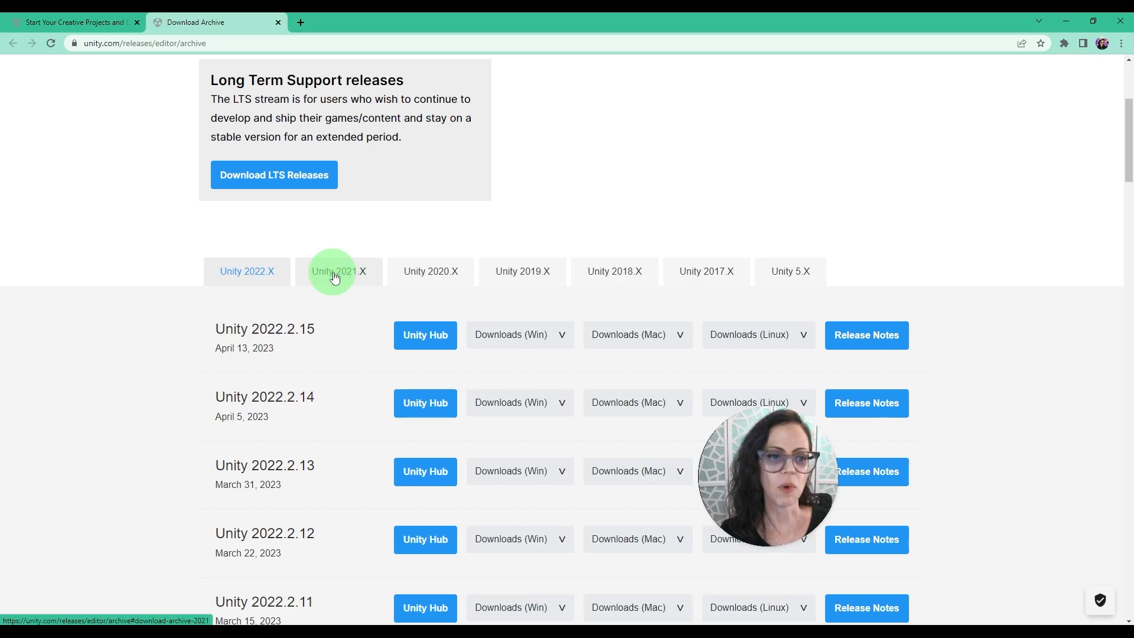
{"action": "left_click", "coordinate": [338, 271]}
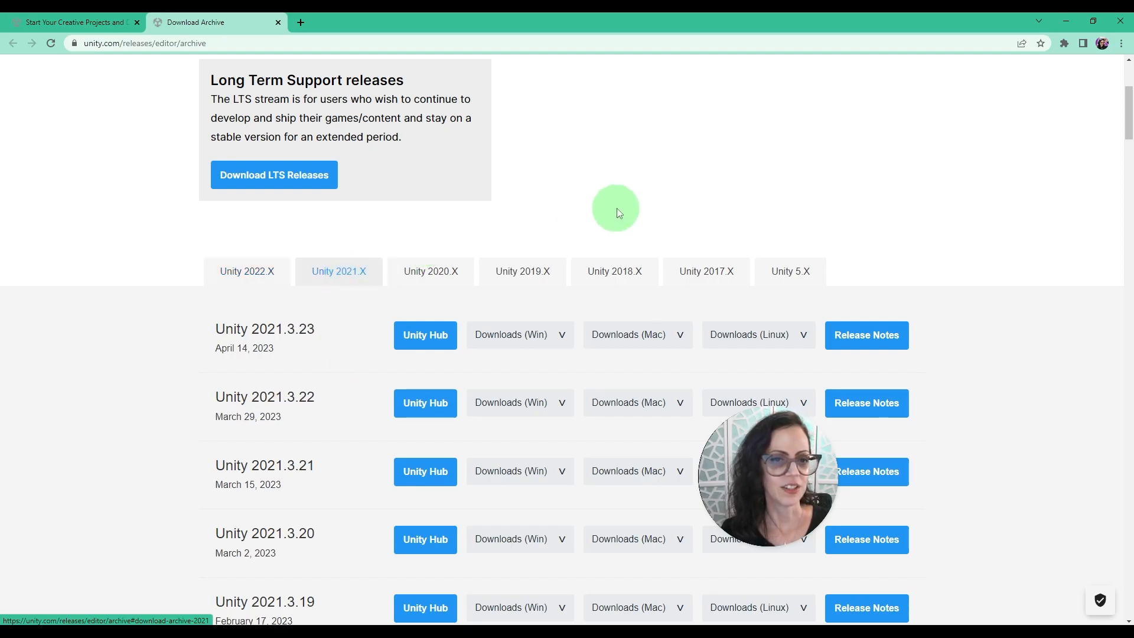
{"action": "mouse_move", "coordinate": [625, 210]}
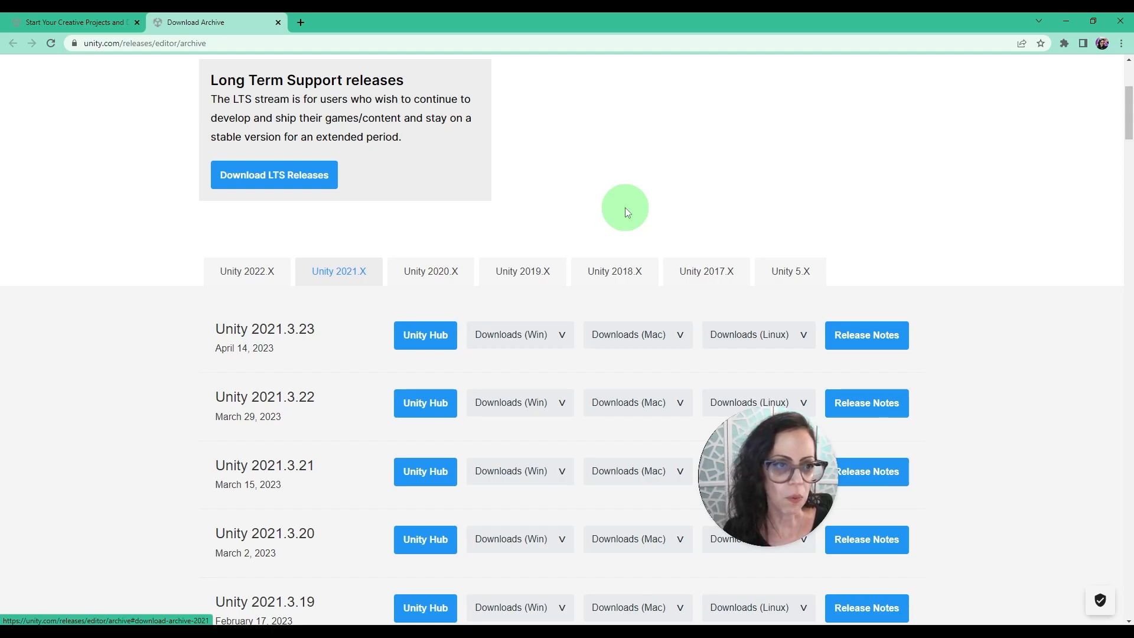
{"action": "mouse_move", "coordinate": [328, 167]}
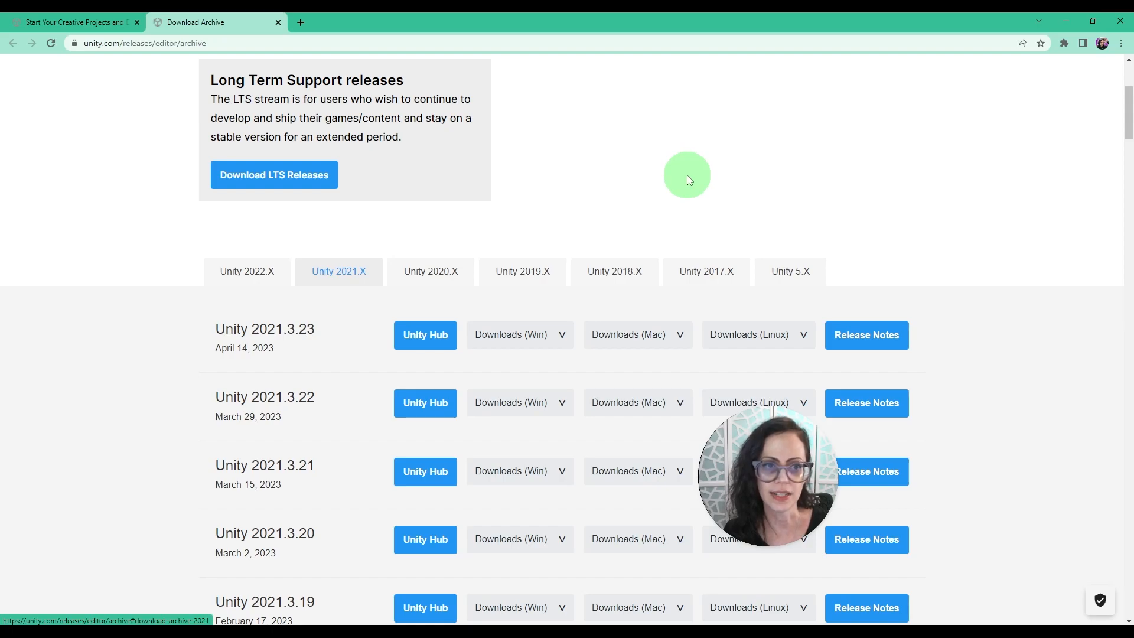
{"action": "mouse_move", "coordinate": [714, 183]}
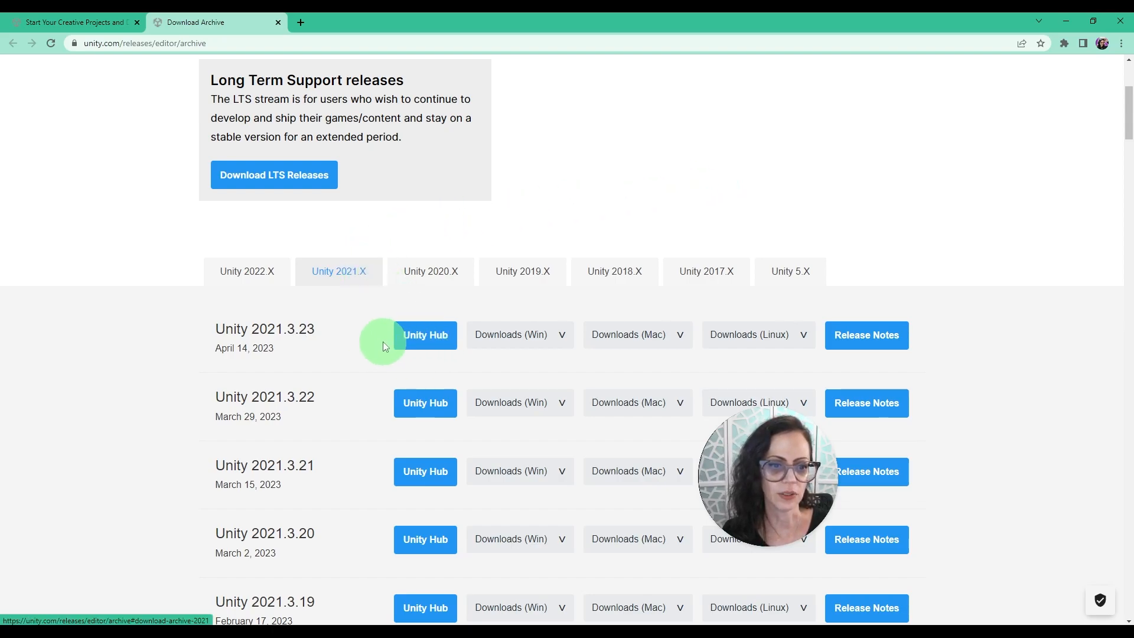
Step: Send Unity 2021.3.23 to Unity Hub and let Chrome open Unity Hub
{"action": "left_click", "coordinate": [425, 335]}
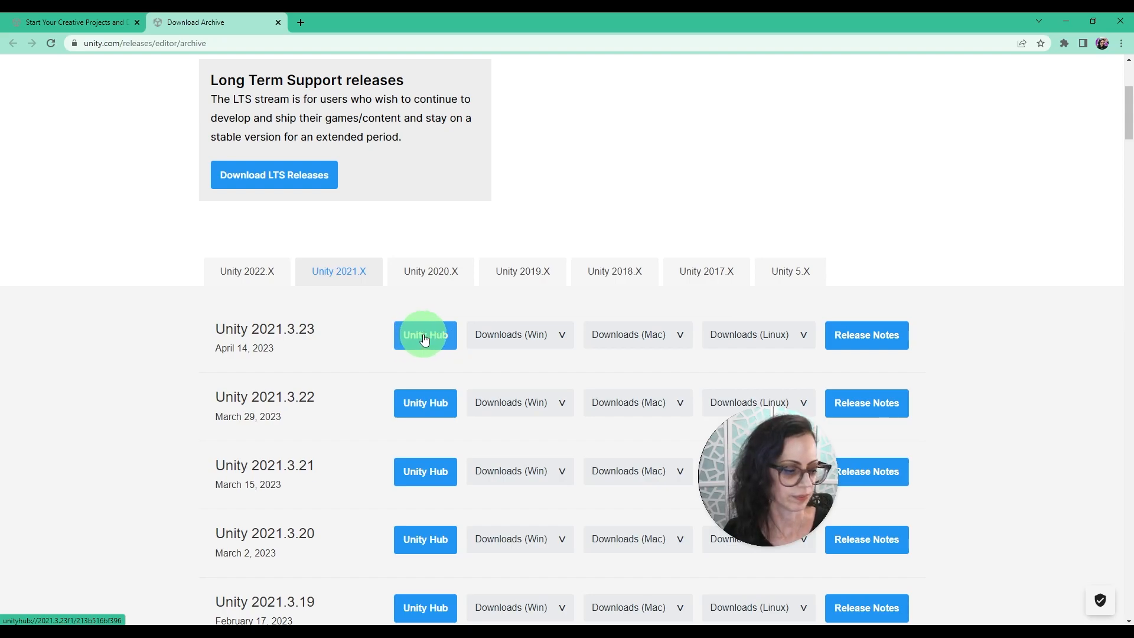
{"action": "left_click", "coordinate": [425, 335]}
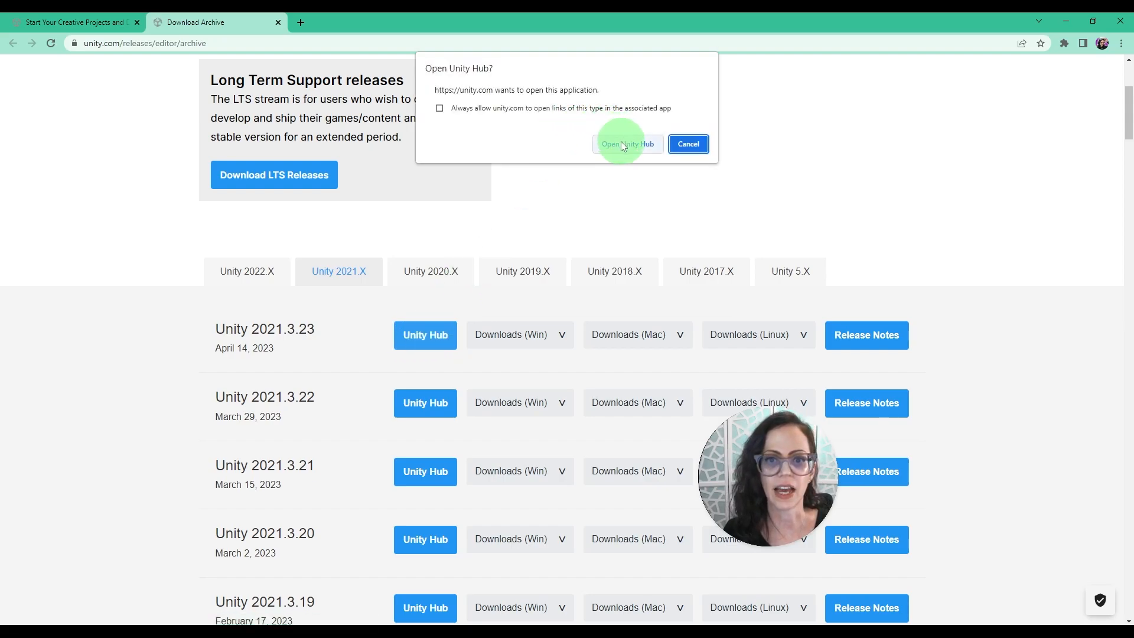
{"action": "left_click", "coordinate": [627, 144]}
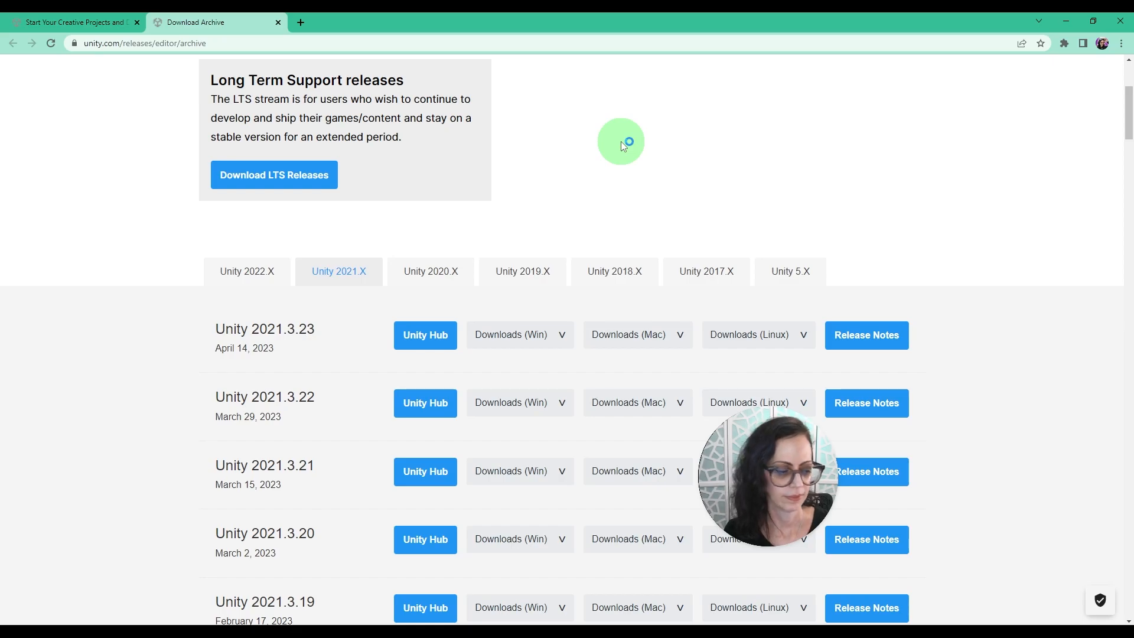
Step: Tick Android Build Support, including OpenJDK and Android SDK & NDK Tools, for 2021.3.23f1
{"action": "left_click", "coordinate": [424, 335]}
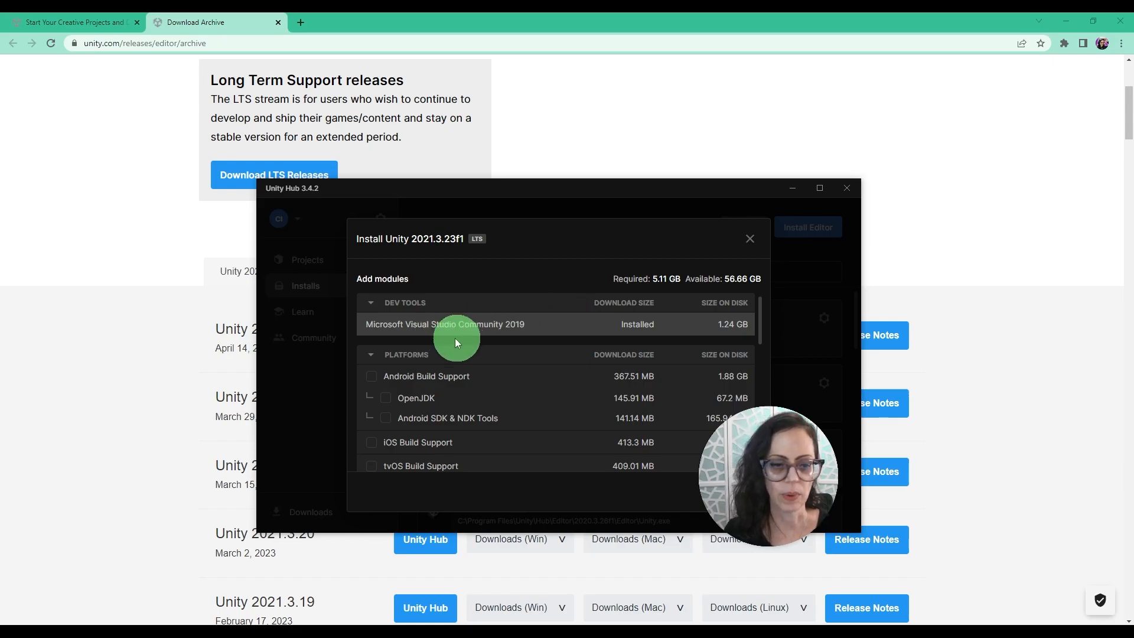
{"action": "left_click", "coordinate": [372, 376]}
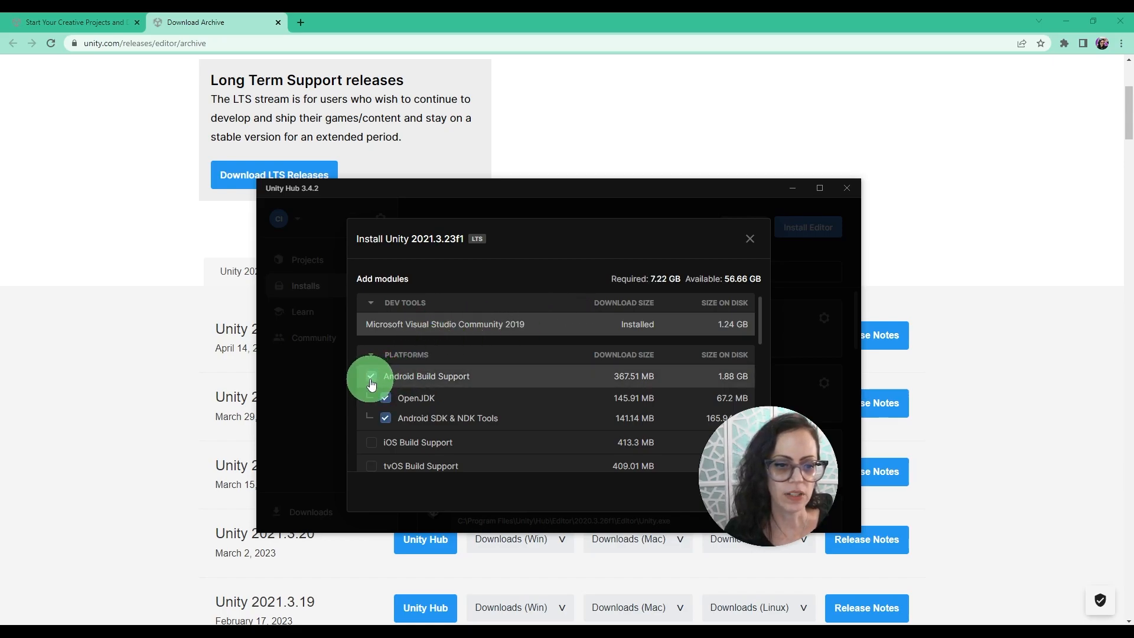
{"action": "left_click", "coordinate": [371, 376]}
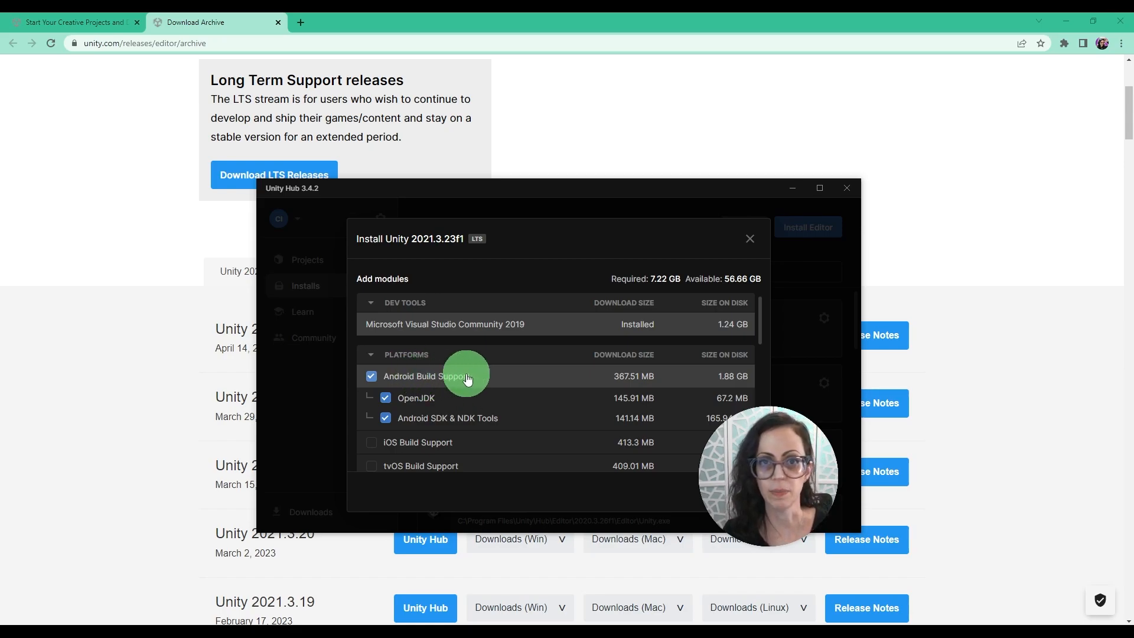
{"action": "scroll", "scroll_direction": "down", "scroll_amount": 3}
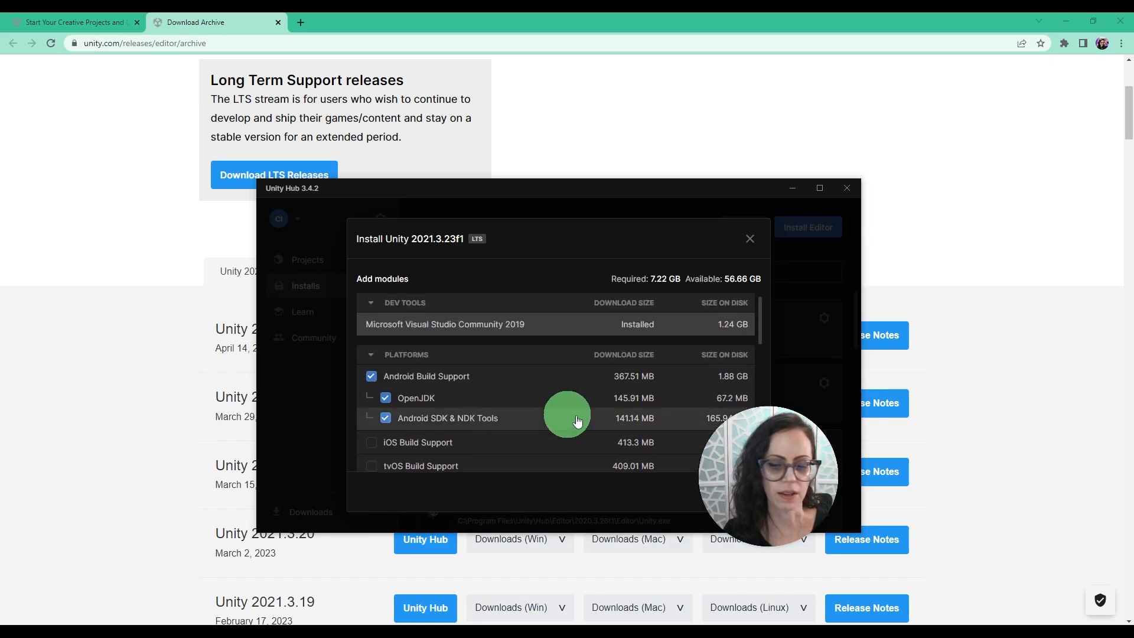
{"action": "mouse_move", "coordinate": [669, 444]}
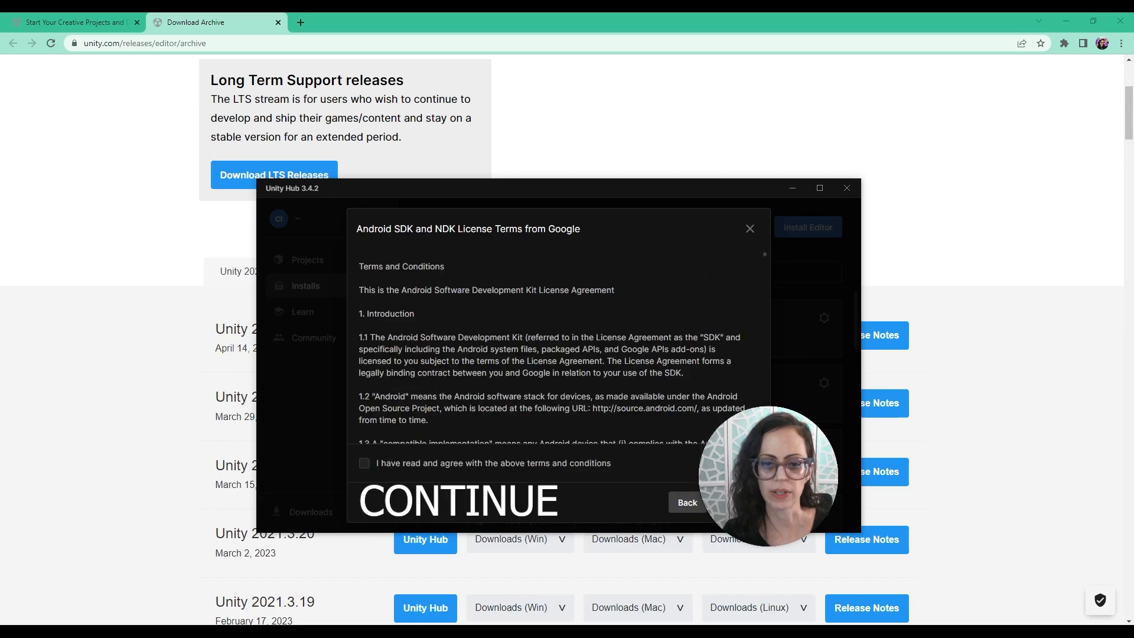
Step: Scroll through the Android SDK and NDK license and agree to its terms
{"action": "scroll", "scroll_direction": "down", "scroll_amount": 3}
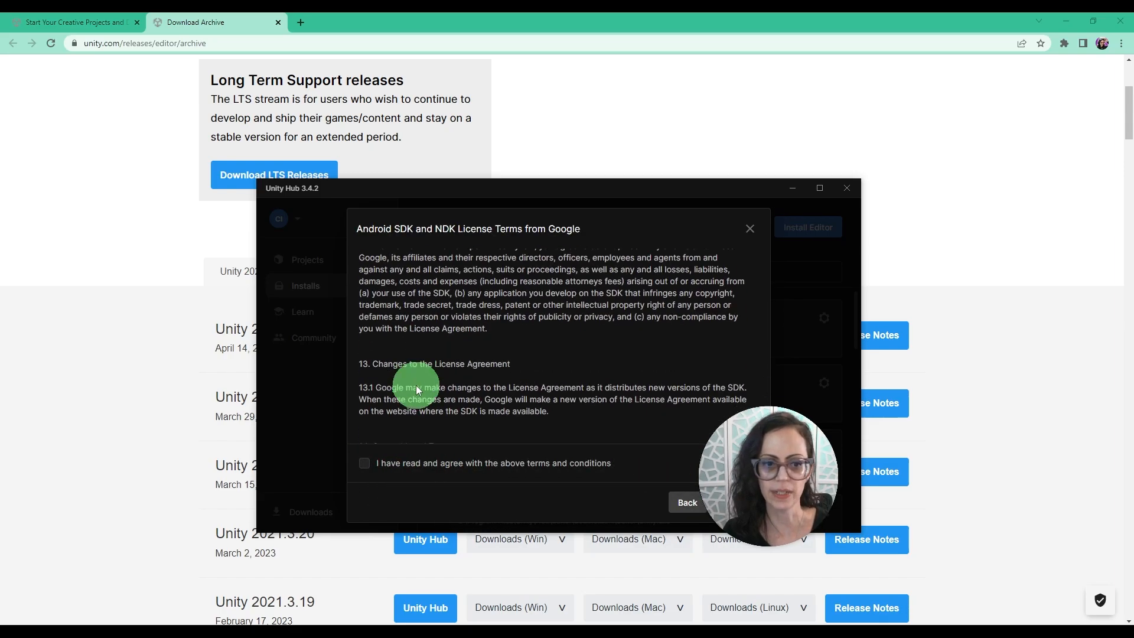
{"action": "left_click", "coordinate": [364, 463]}
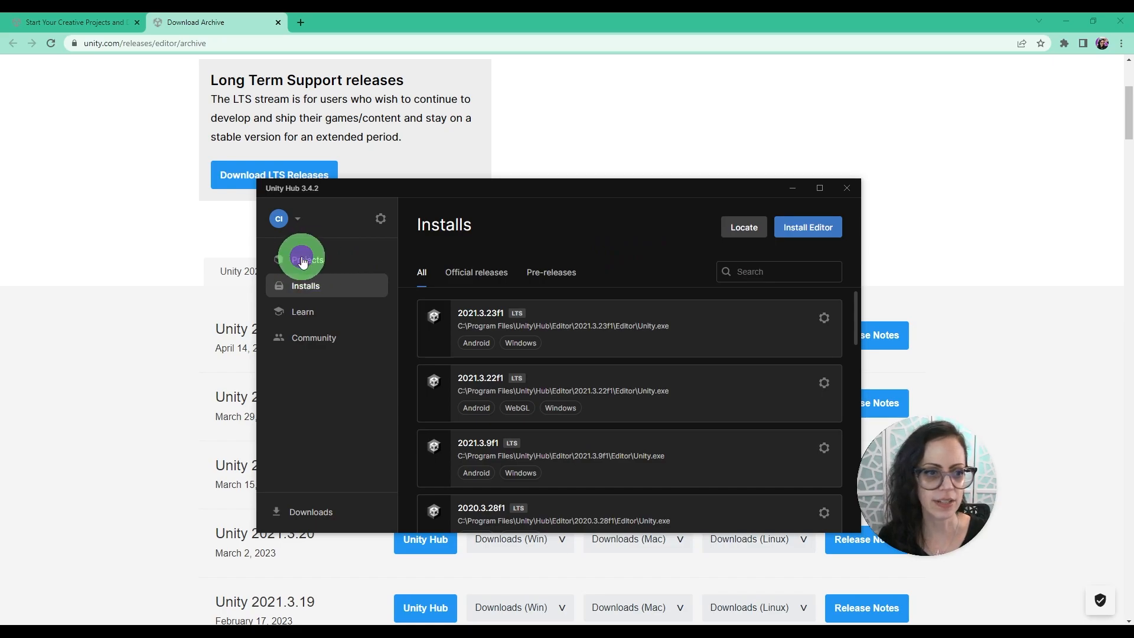
Step: Start a new project from Projects and select the 3D (URP) template on 2021.3.23f1
{"action": "left_click", "coordinate": [307, 260]}
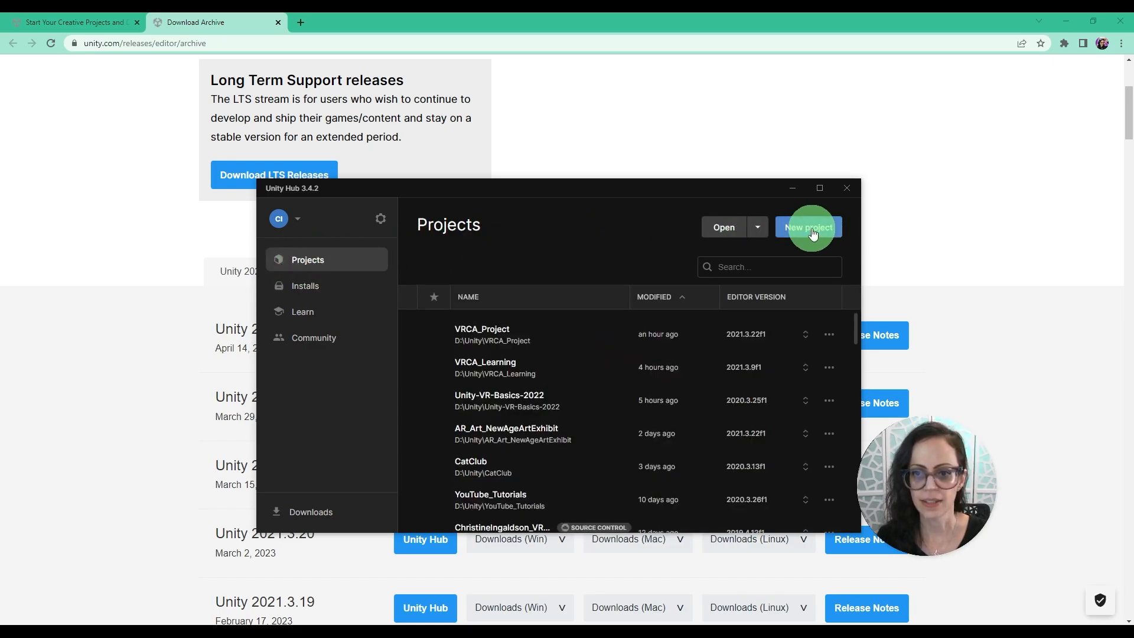
{"action": "left_click", "coordinate": [808, 227]}
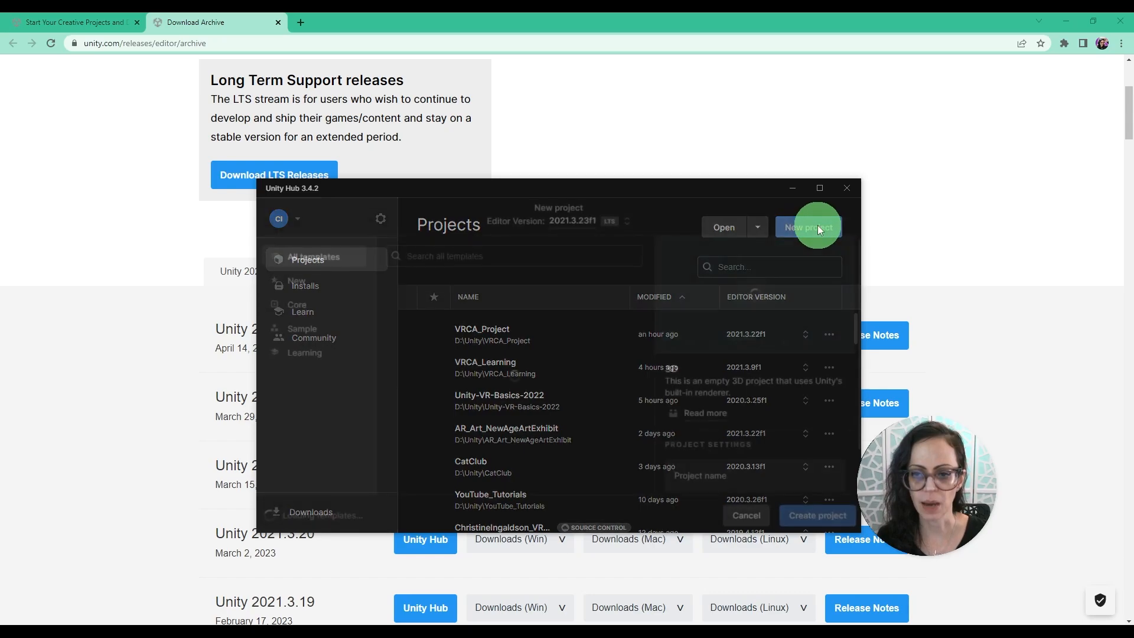
{"action": "left_click", "coordinate": [808, 226]}
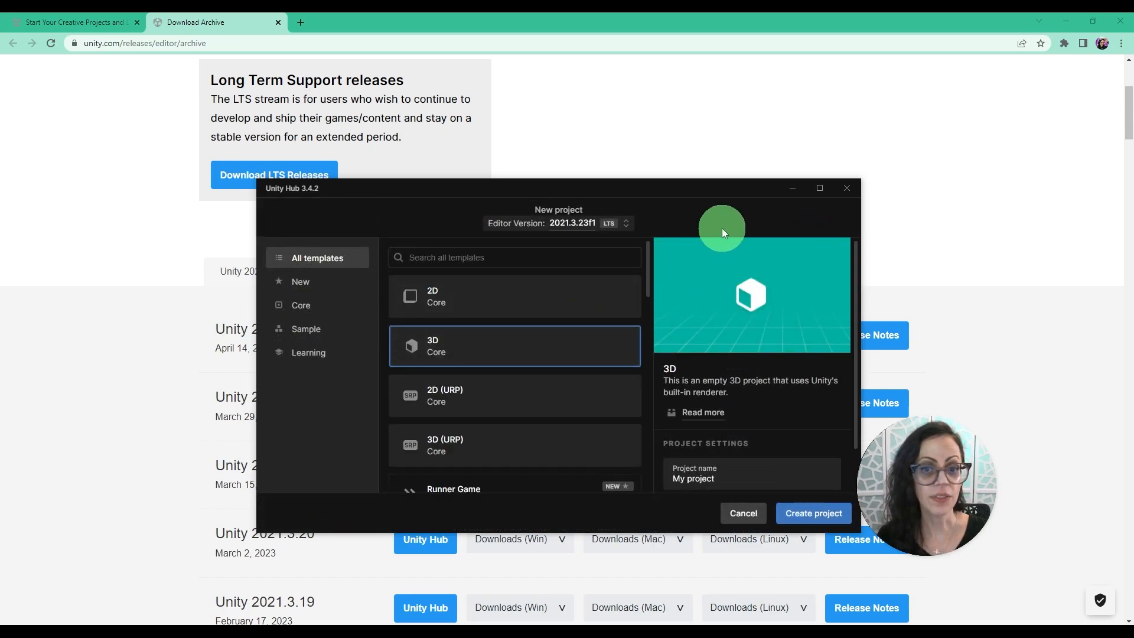
{"action": "mouse_move", "coordinate": [604, 321]}
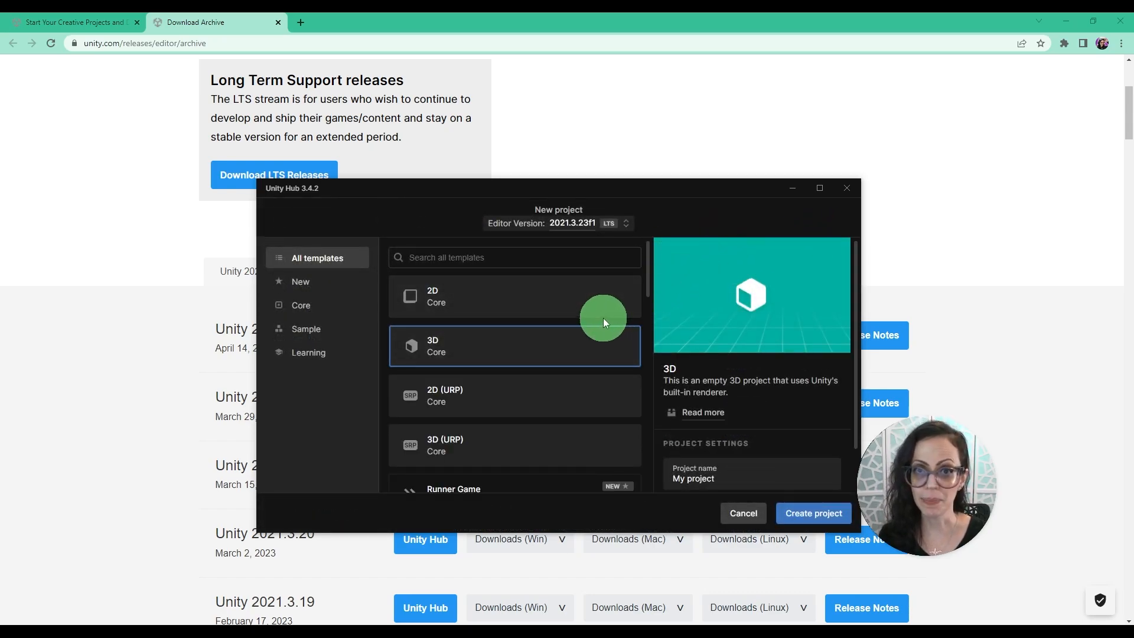
{"action": "mouse_move", "coordinate": [528, 365]}
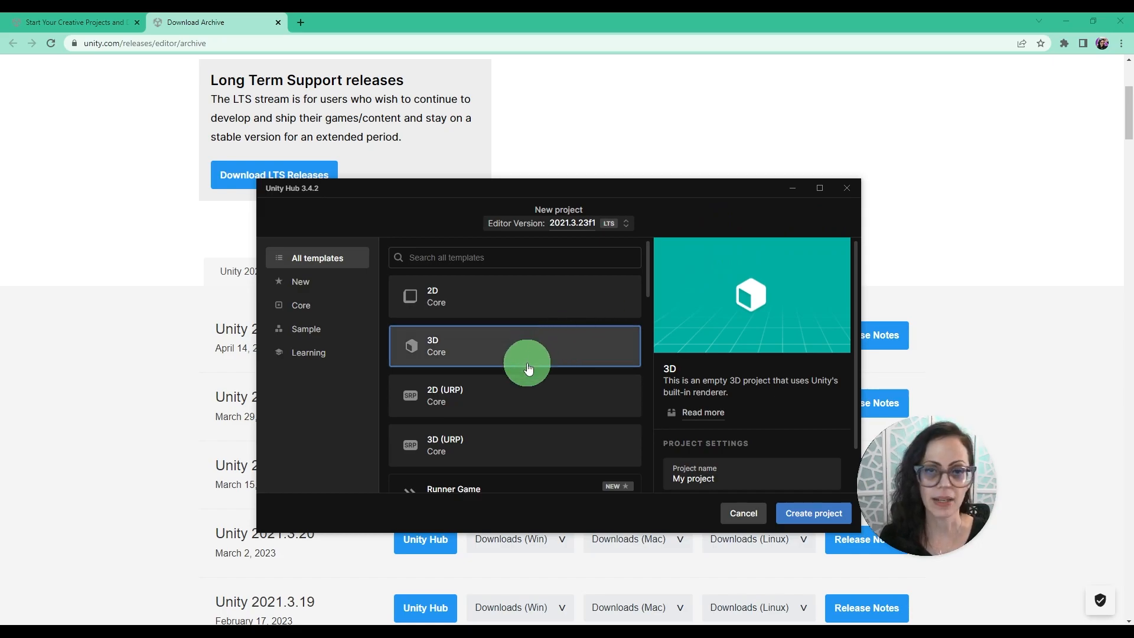
{"action": "left_click", "coordinate": [481, 440]}
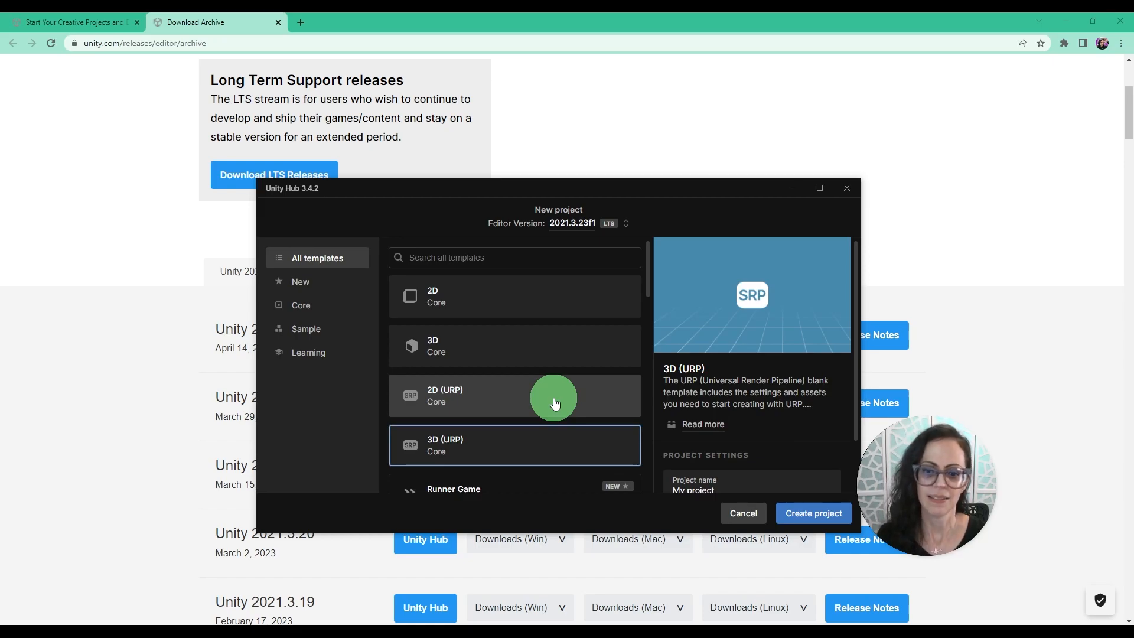
{"action": "mouse_move", "coordinate": [450, 220]}
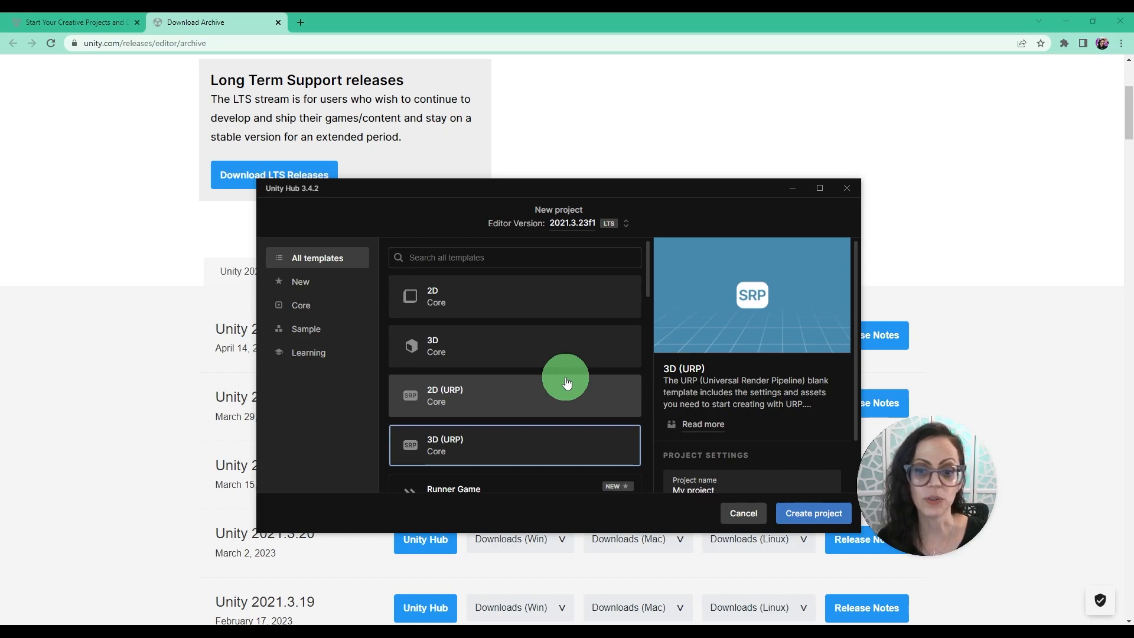
{"action": "mouse_move", "coordinate": [485, 374]}
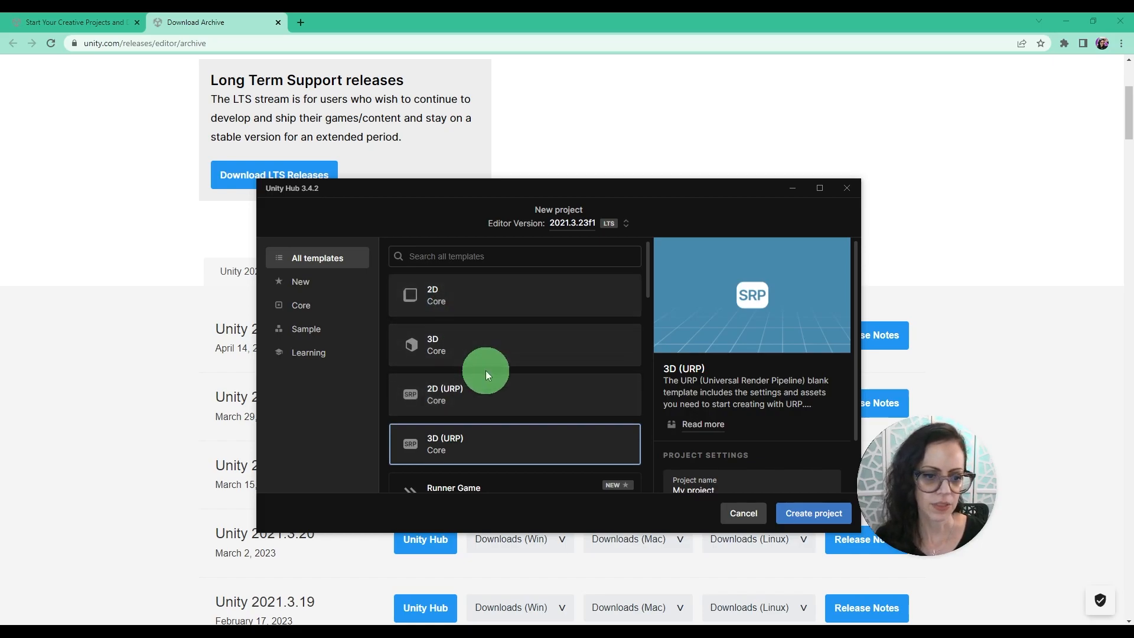
{"action": "scroll", "scroll_direction": "down", "scroll_amount": 3}
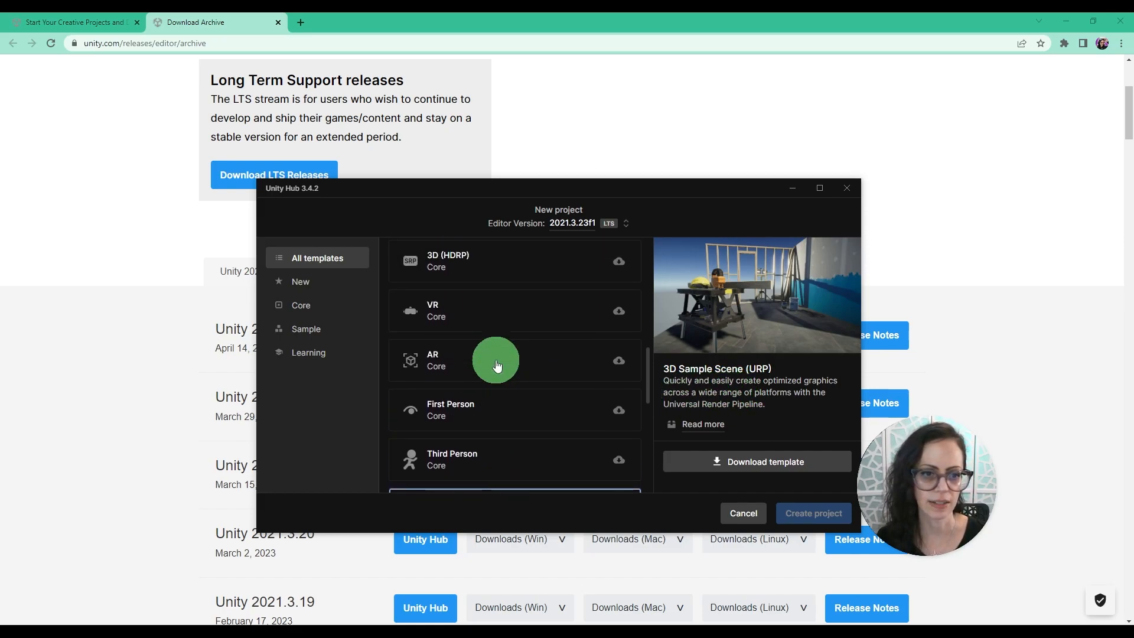
{"action": "scroll", "scroll_direction": "down", "scroll_amount": 3}
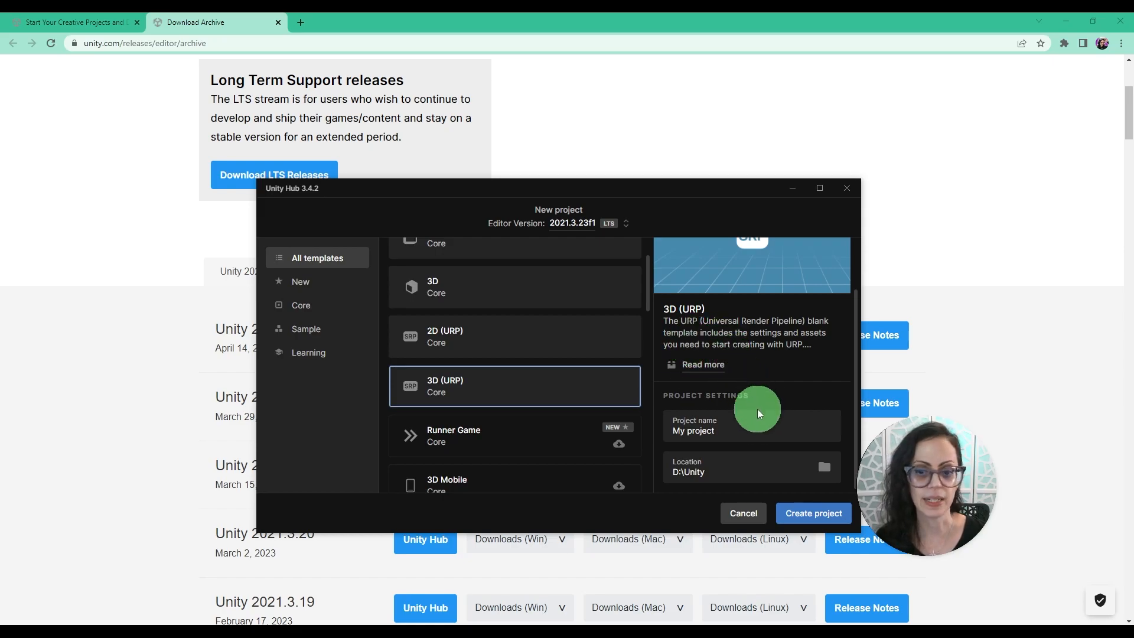
Step: Replace 'My project' with the name VersionTutorial and create the project
{"action": "left_click", "coordinate": [722, 431]}
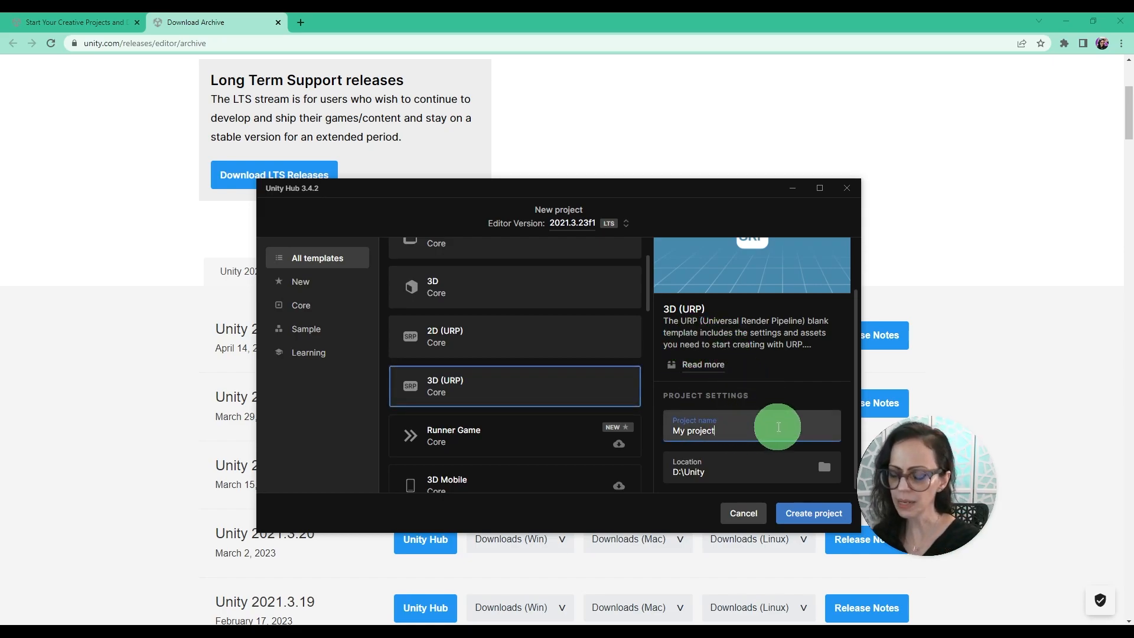
{"action": "key", "text": "Backspace"}
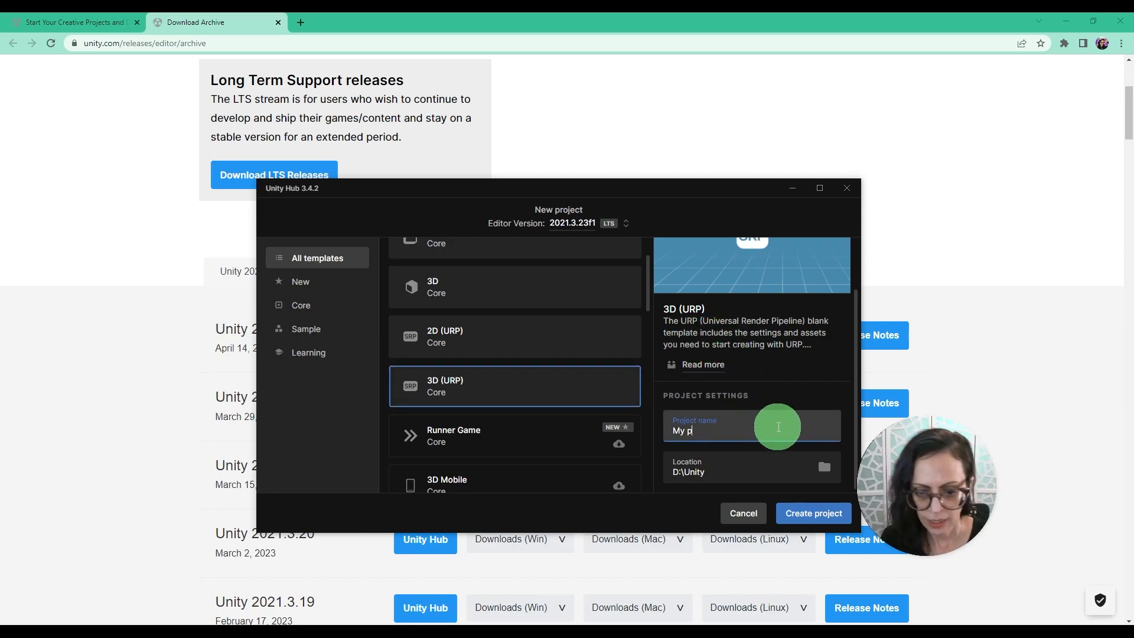
{"action": "type", "text": "B"}
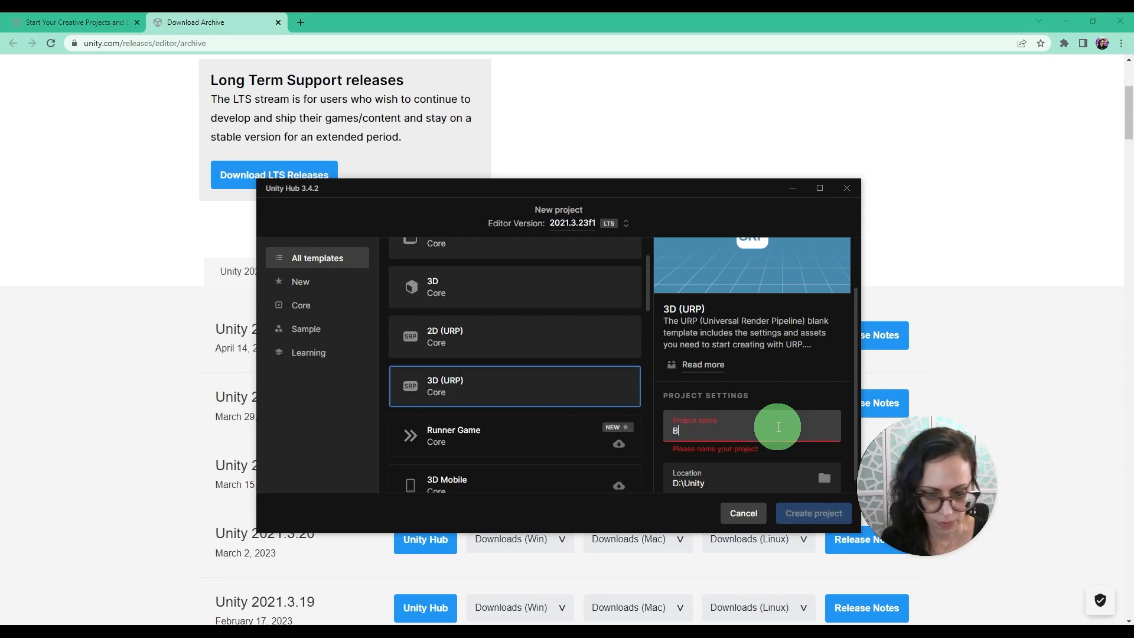
{"action": "type", "text": "VersionTutorial"}
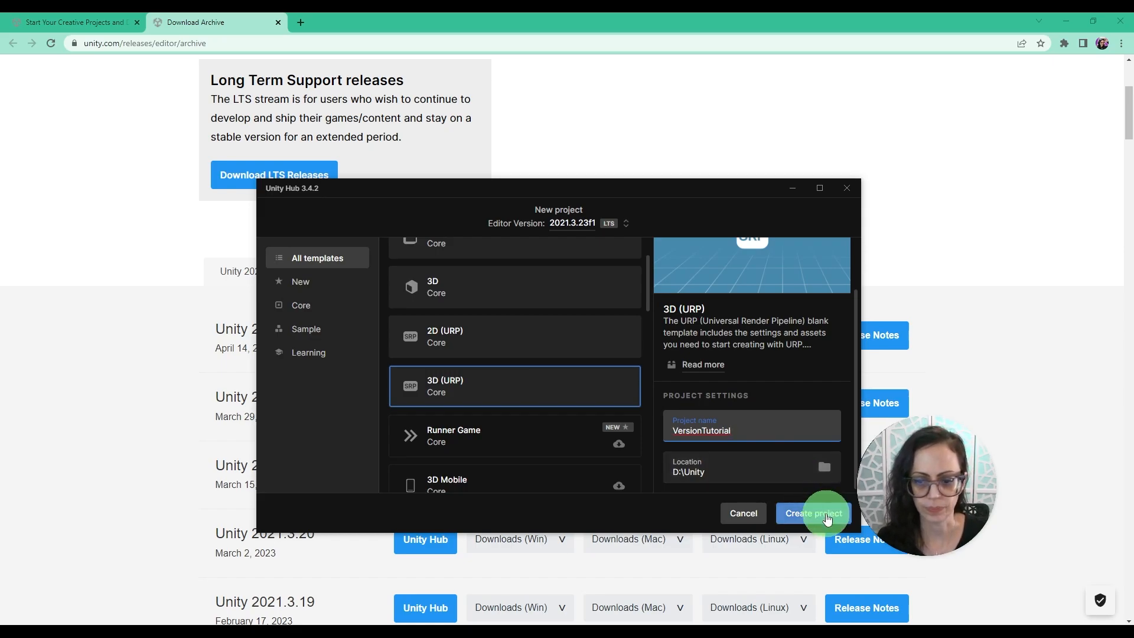
{"action": "left_click", "coordinate": [813, 513]}
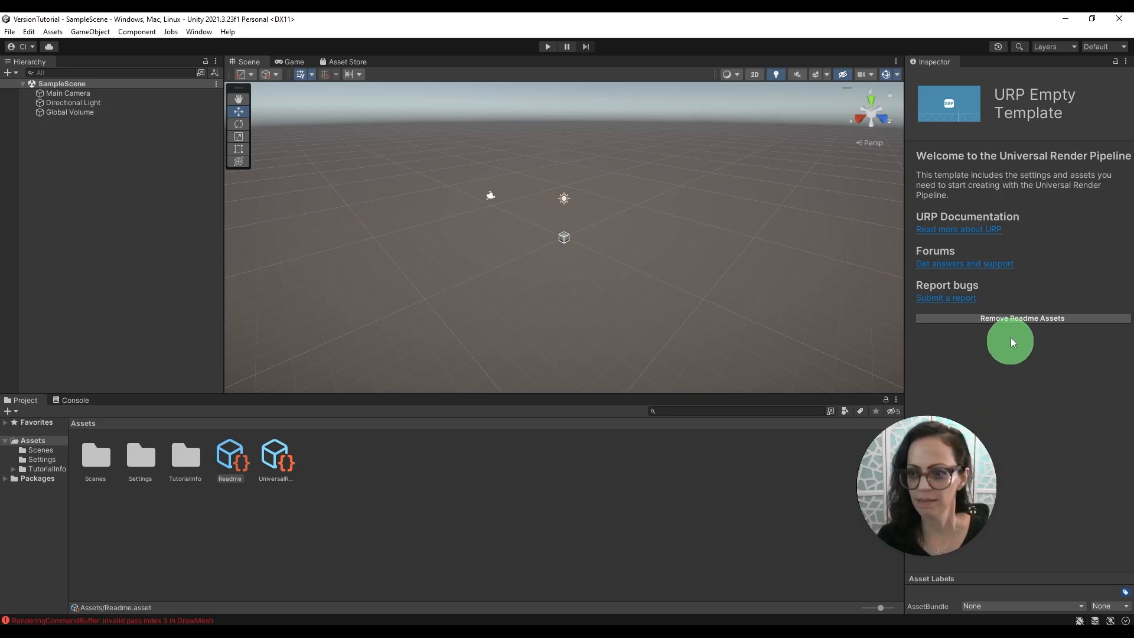
{"action": "mouse_move", "coordinate": [1018, 385]}
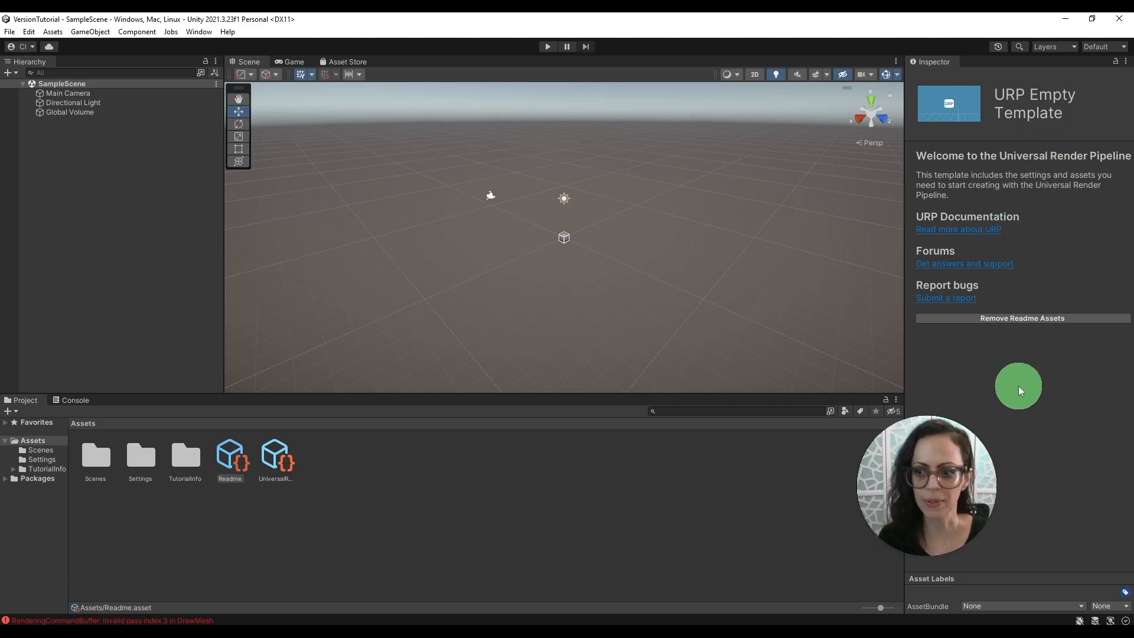
Step: Remove the Readme and TutorialInfo assets, confirming with Proceed
{"action": "left_click", "coordinate": [1021, 318]}
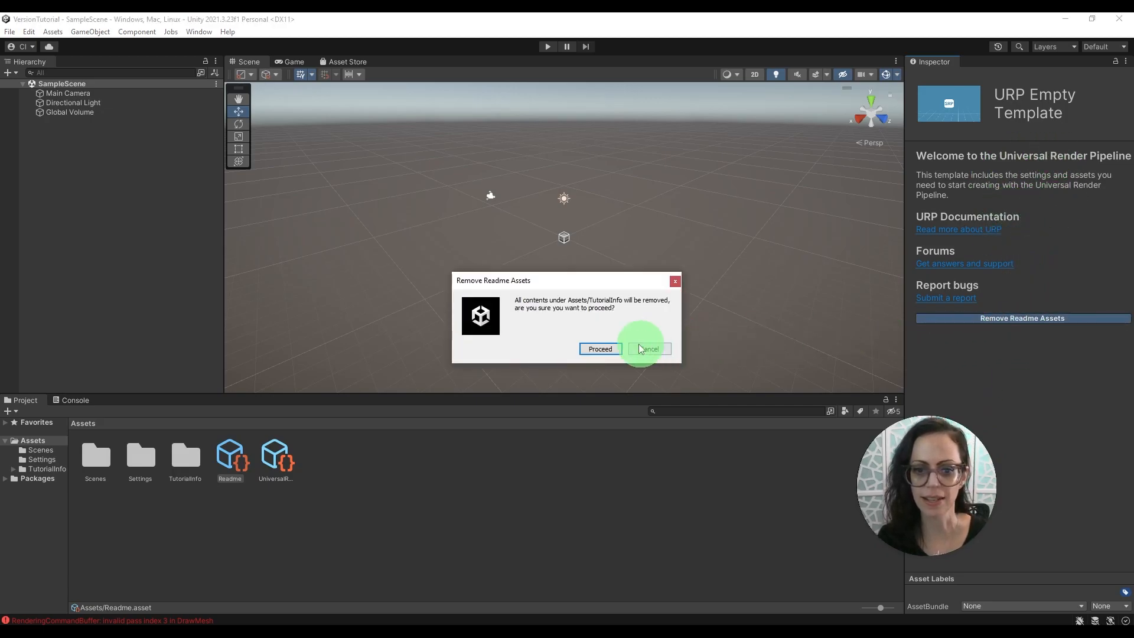
{"action": "left_click", "coordinate": [599, 349]}
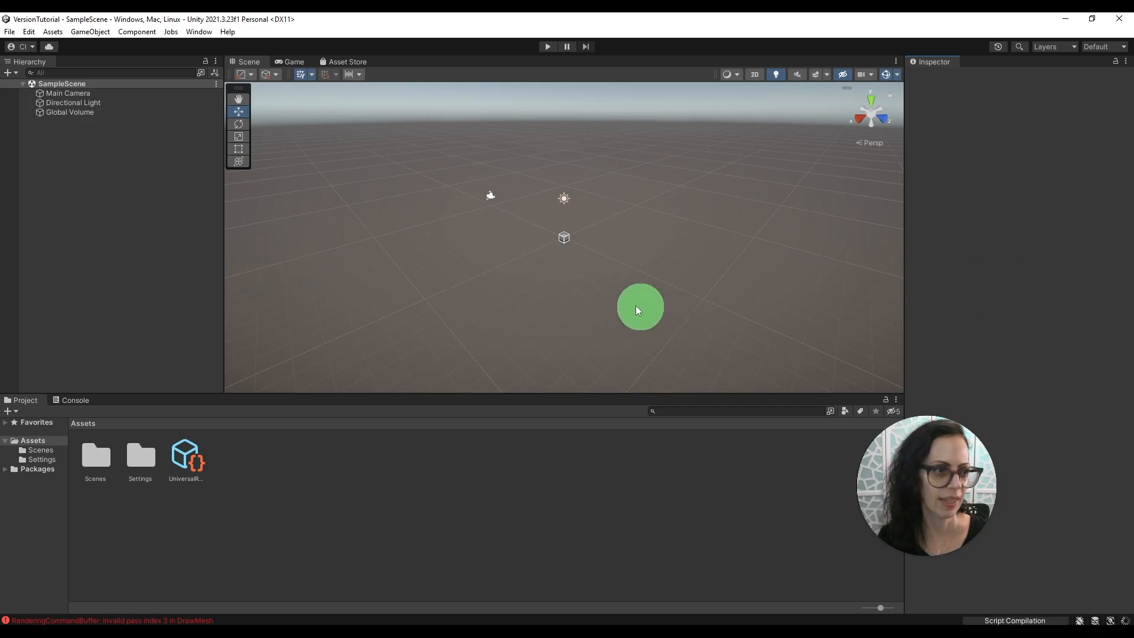
{"action": "left_click_drag", "start_coordinate": [639, 307], "coordinate": [157, 231]}
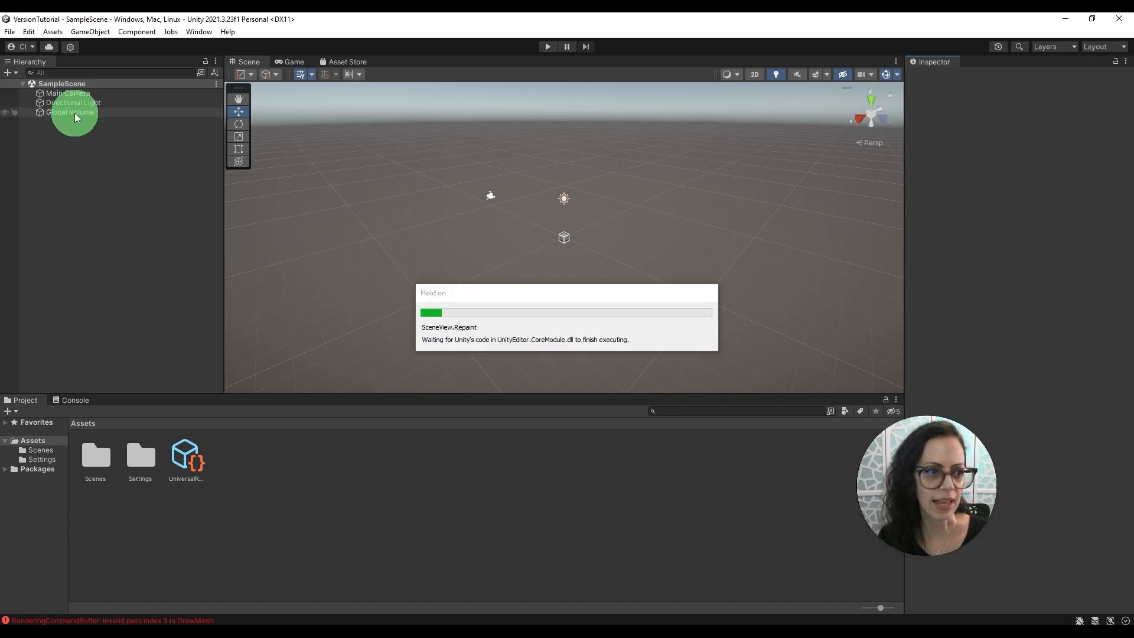
Step: Select Global Volume and browse its Add Override list, then dismiss it
{"action": "left_click", "coordinate": [69, 112]}
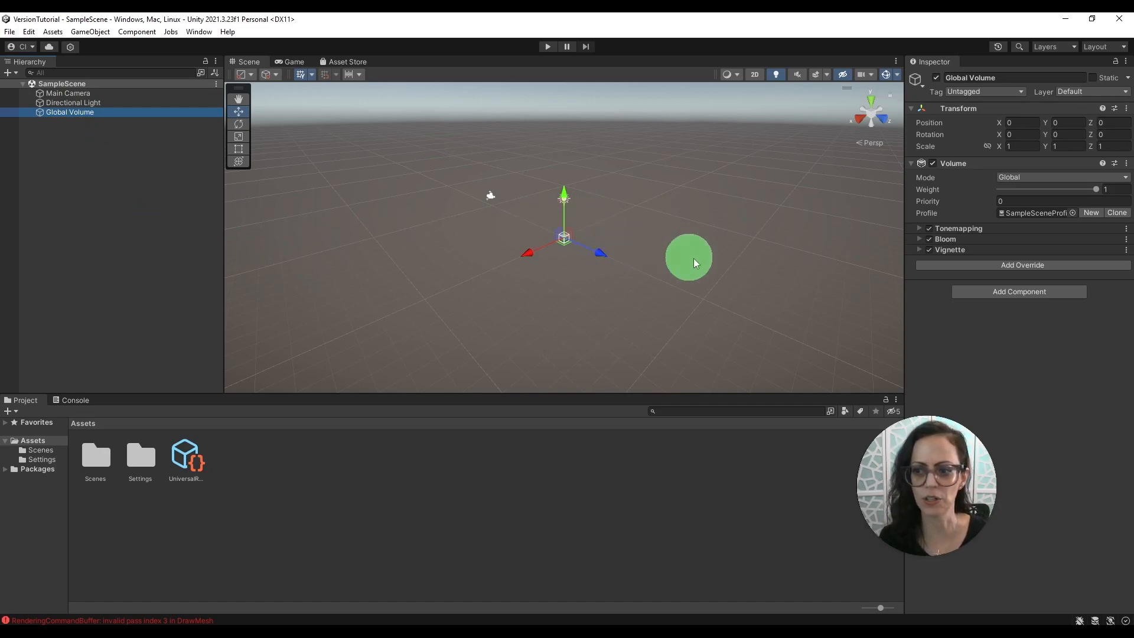
{"action": "left_click", "coordinate": [1022, 265]}
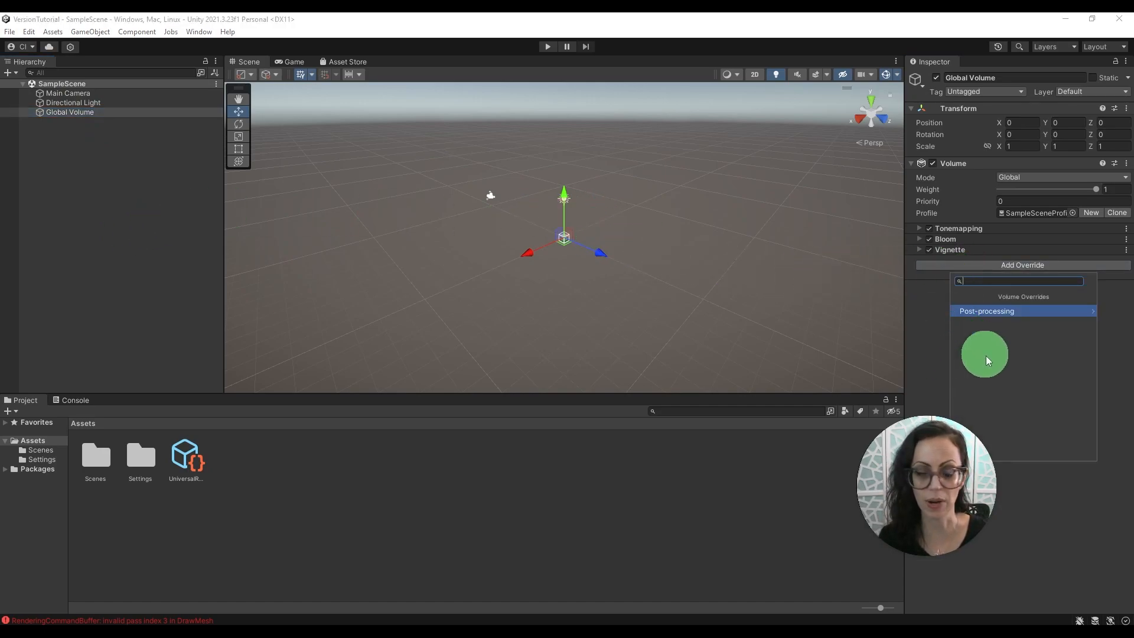
{"action": "left_click", "coordinate": [986, 310]}
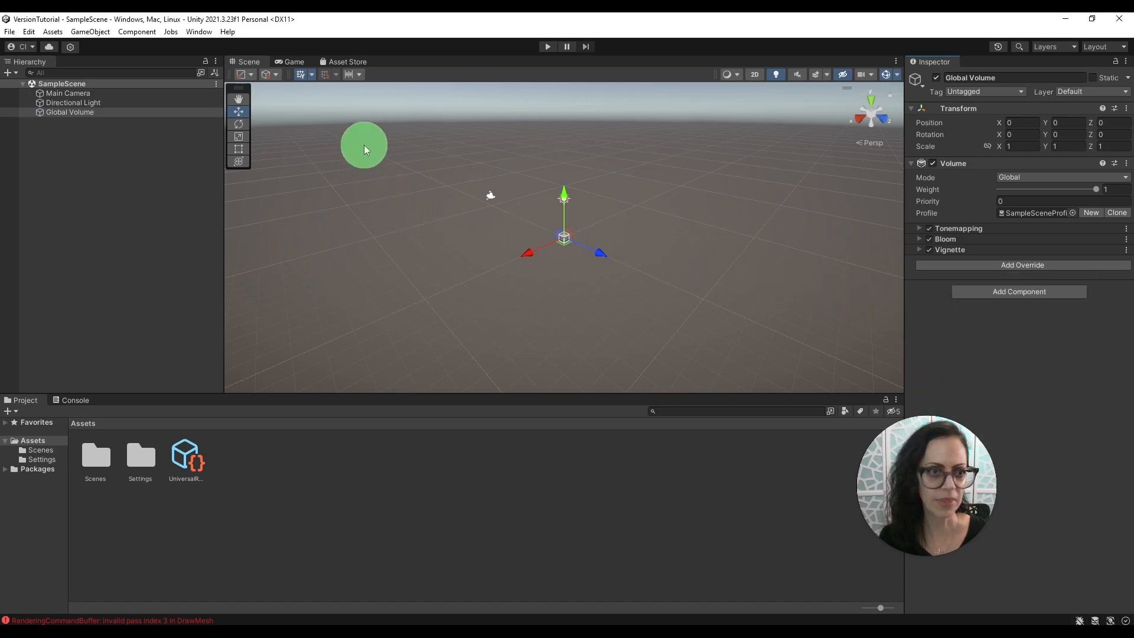
{"action": "left_click", "coordinate": [293, 62]}
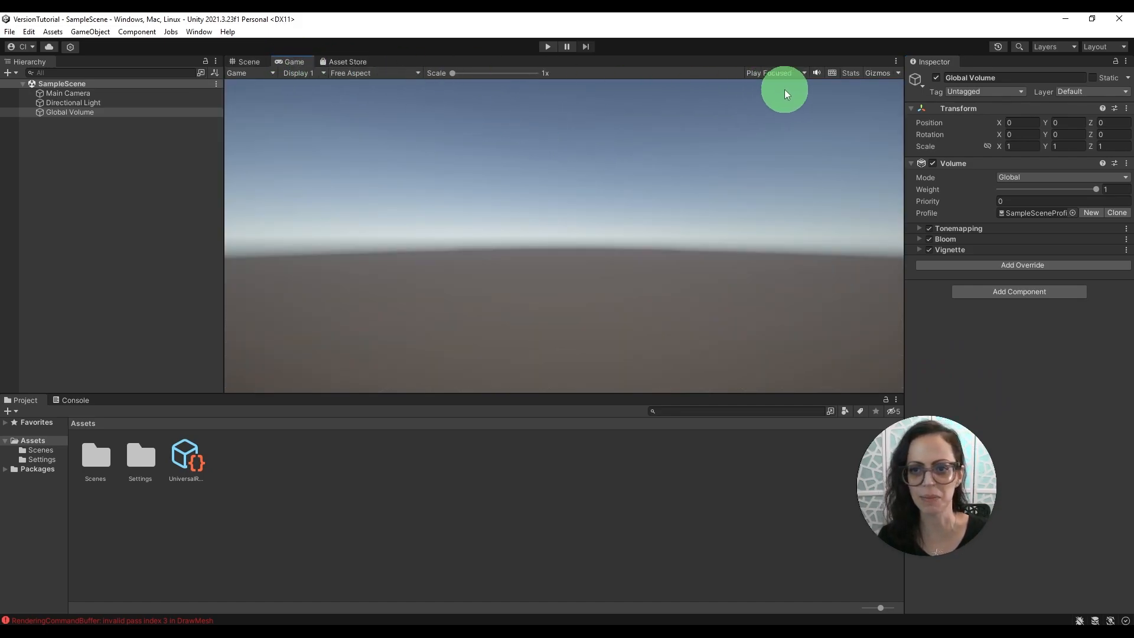
{"action": "left_click", "coordinate": [774, 72]}
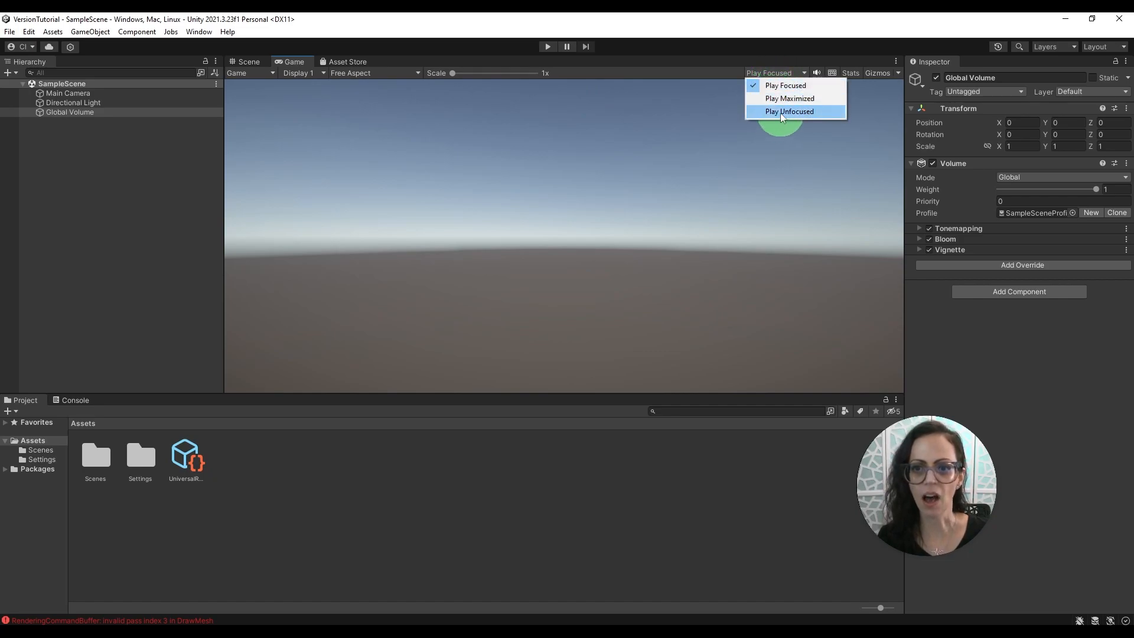
{"action": "left_click", "coordinate": [788, 112]}
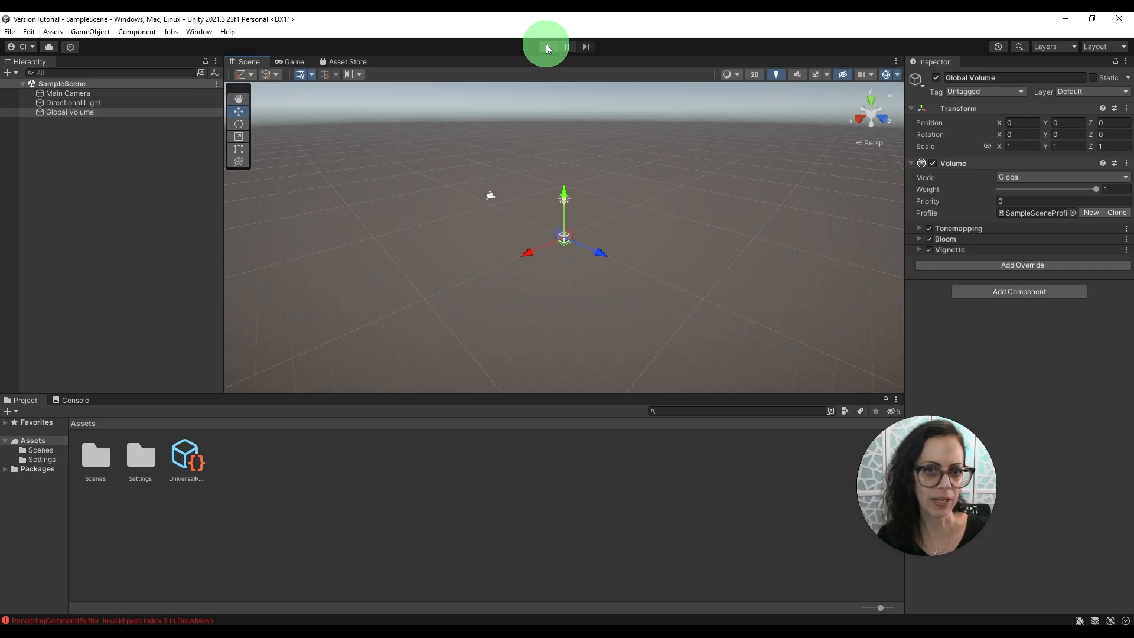
{"action": "left_click", "coordinate": [546, 46]}
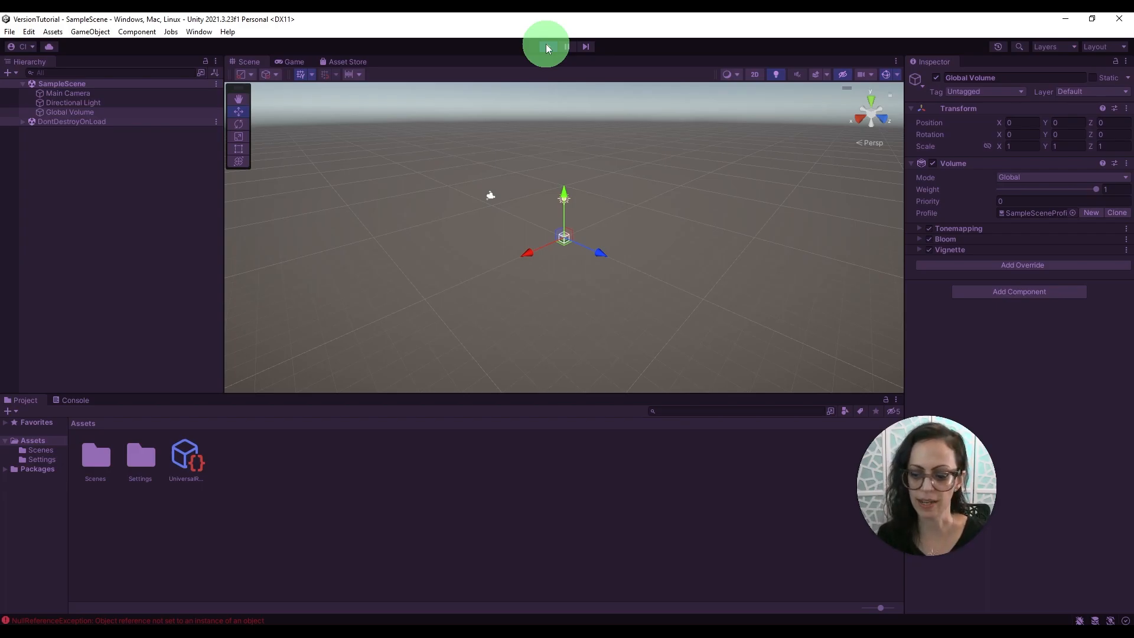
{"action": "left_click", "coordinate": [547, 46]}
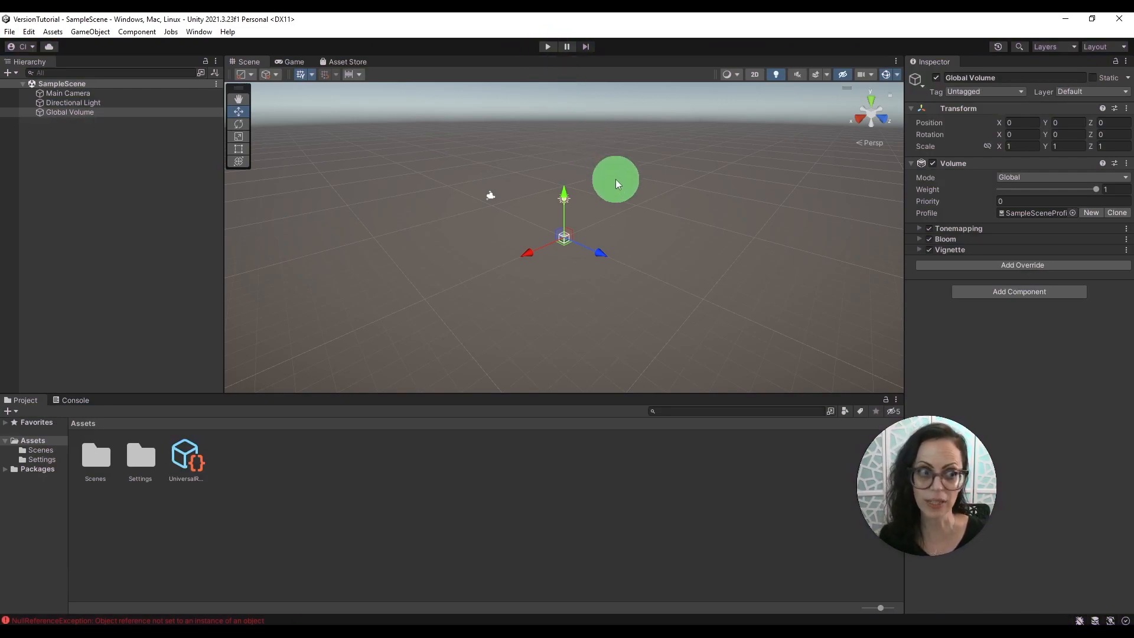
{"action": "mouse_move", "coordinate": [999, 46]}
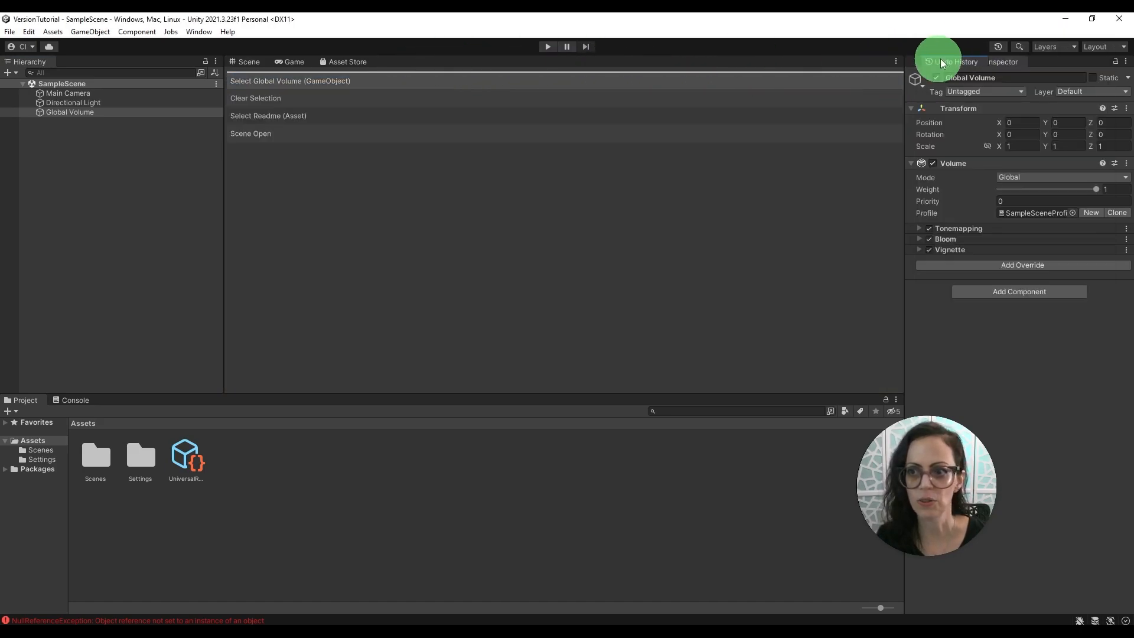
Step: Dock Undo History beside the Inspector and open the hierarchy's object menu
{"action": "left_click", "coordinate": [954, 62]}
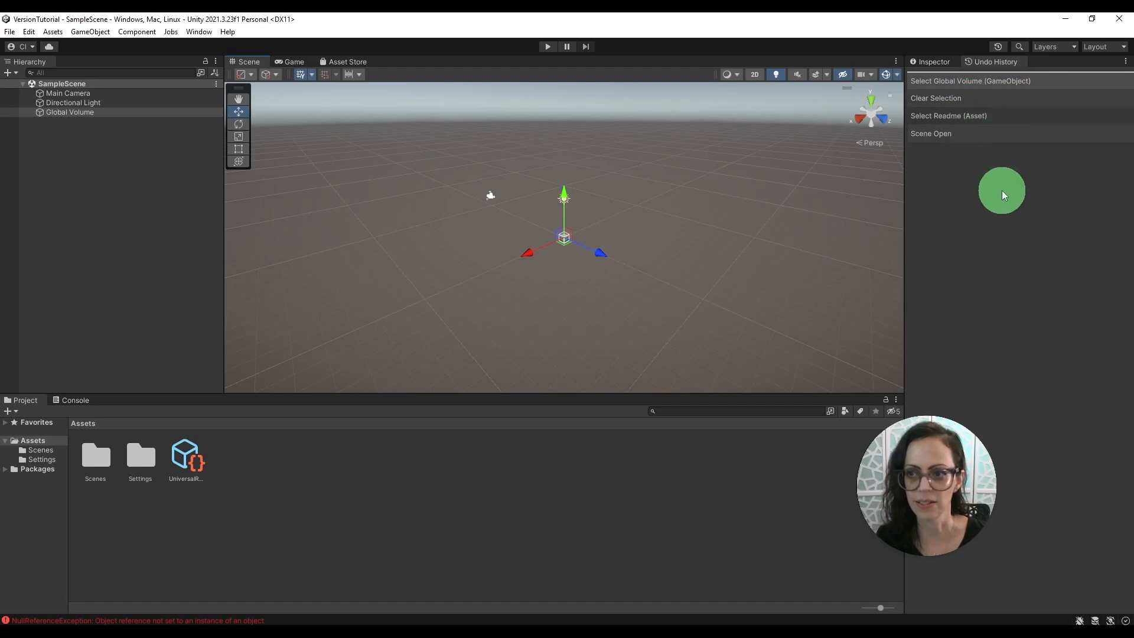
{"action": "right_click", "coordinate": [70, 113]}
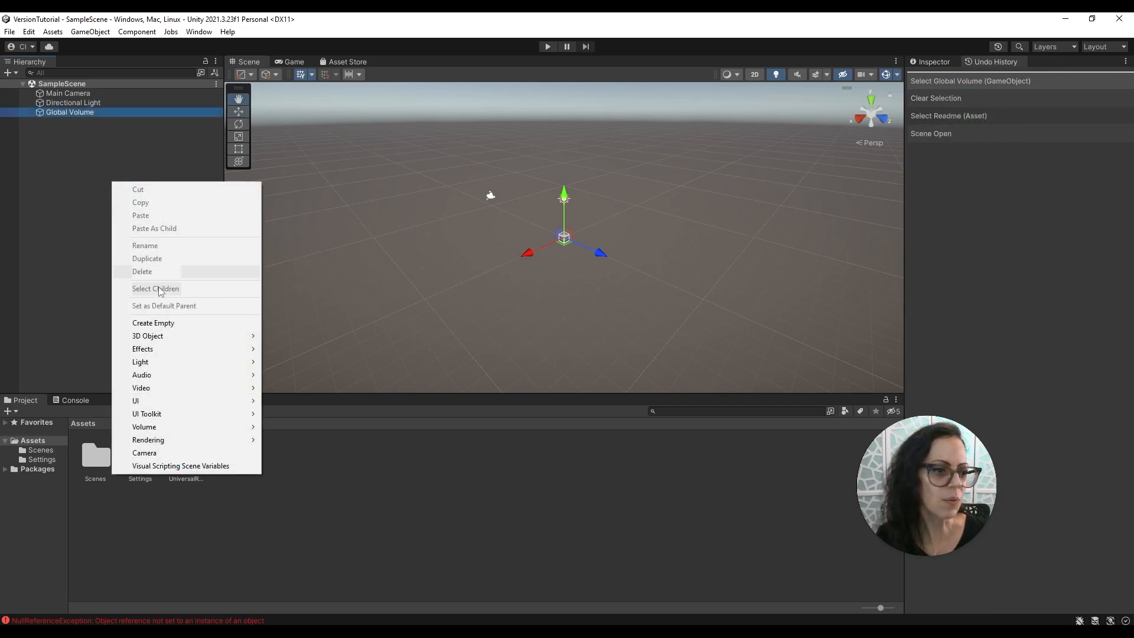
Step: Add a cube, a capsule and another cube to the scene from the Hierarchy
{"action": "left_click", "coordinate": [148, 335]}
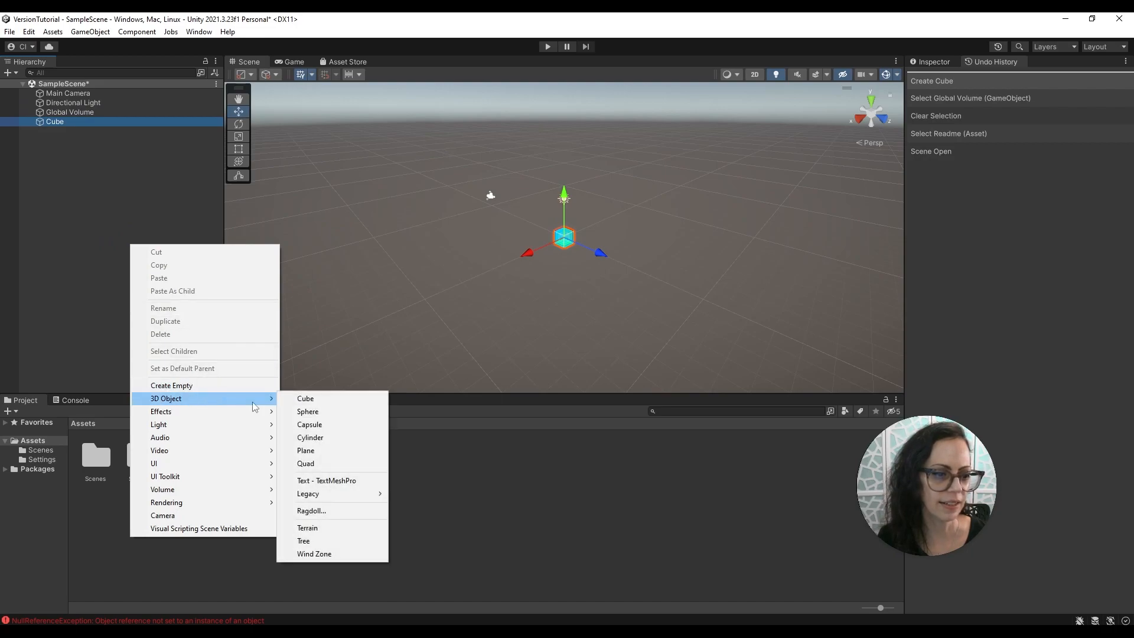
{"action": "left_click", "coordinate": [309, 425]}
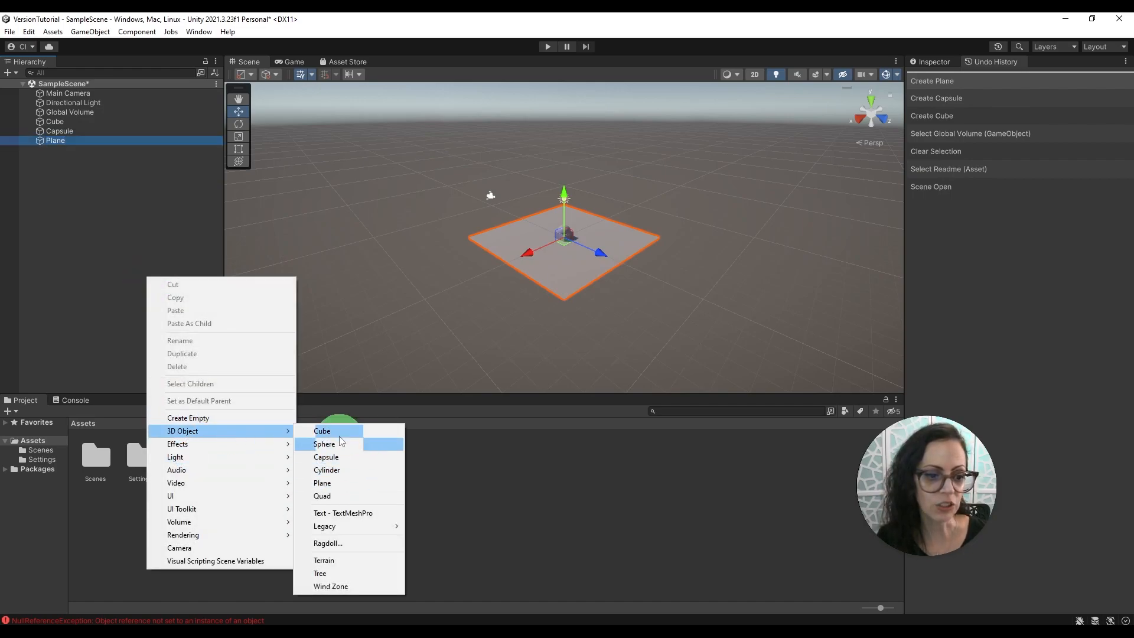
{"action": "left_click", "coordinate": [322, 431]}
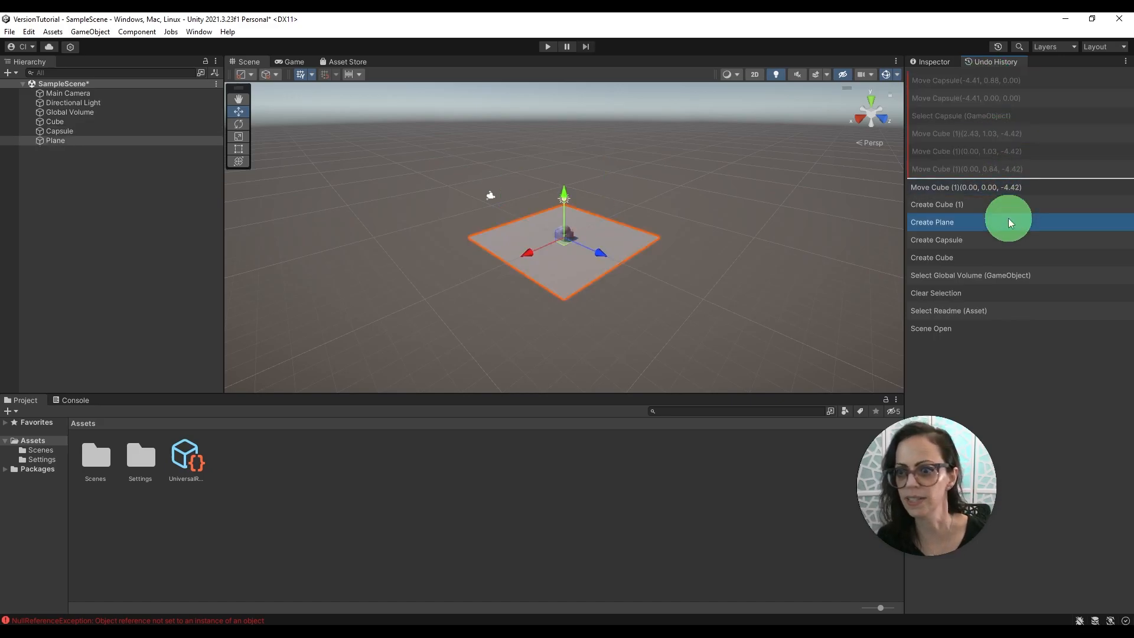
Step: Redo through the top Move Capsule entry in Undo History, restoring the extra cube
{"action": "left_click", "coordinate": [965, 134]}
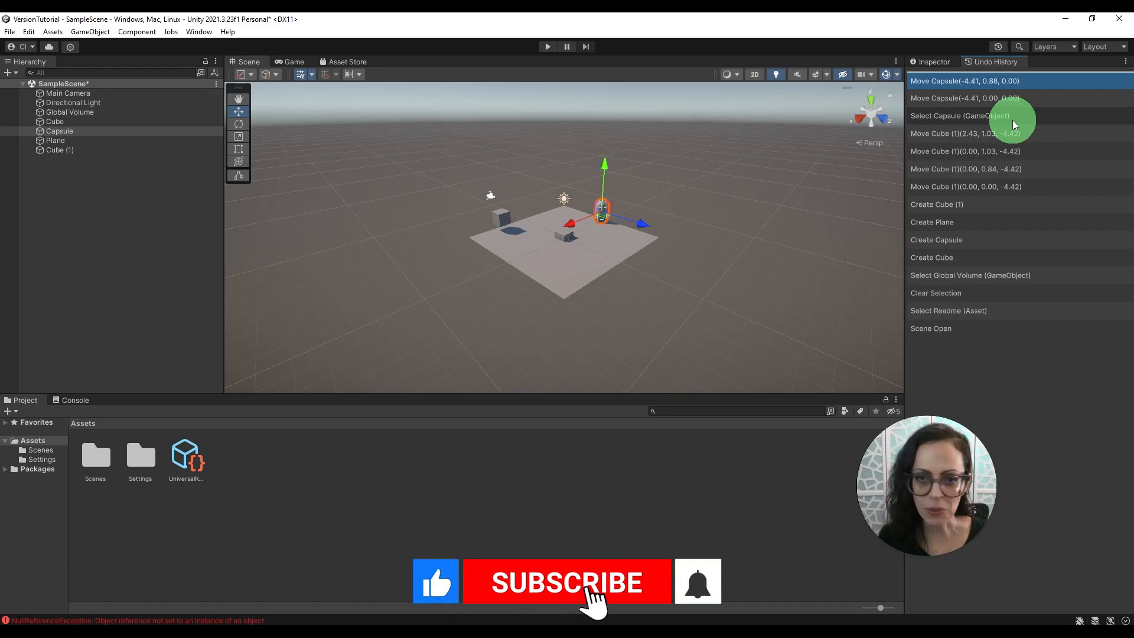
{"action": "left_click", "coordinate": [567, 582]}
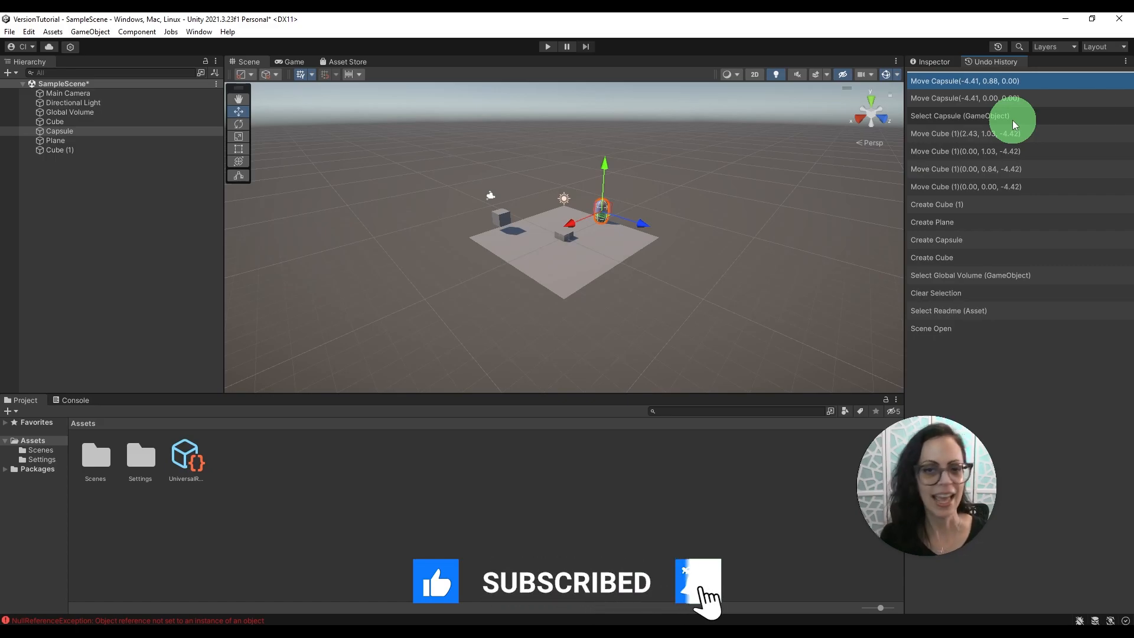